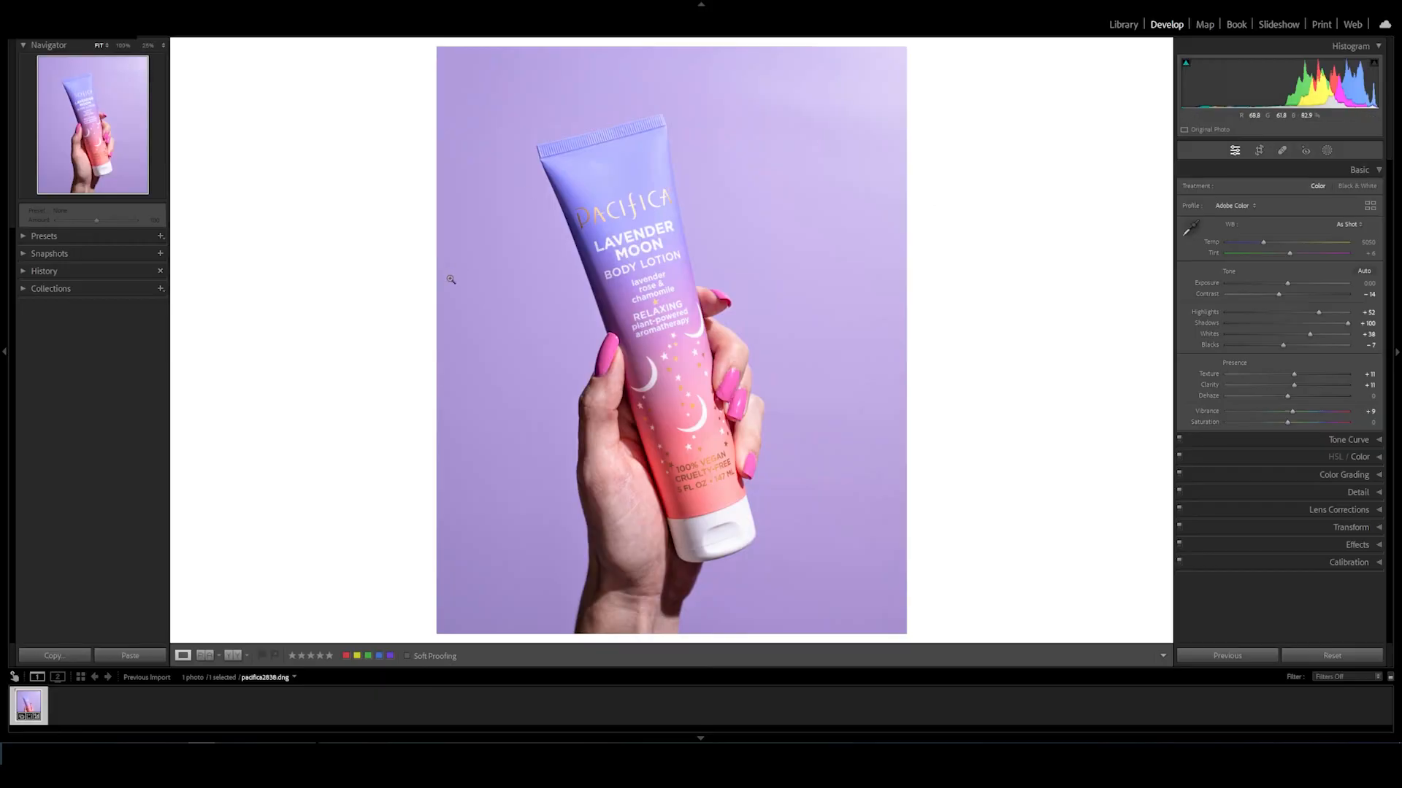
{"action": "mouse_move", "coordinate": [1006, 273]}
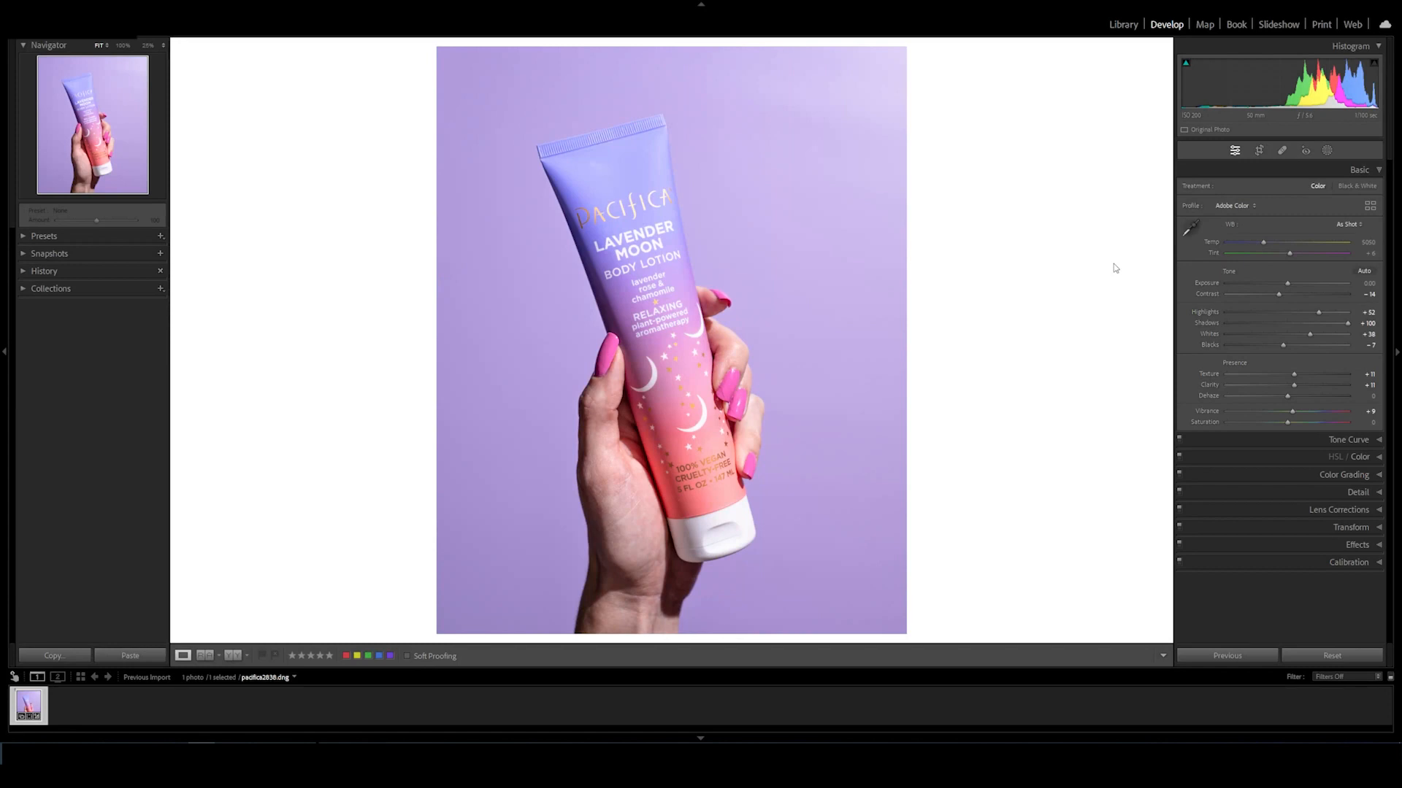
{"action": "mouse_move", "coordinate": [1207, 312]}
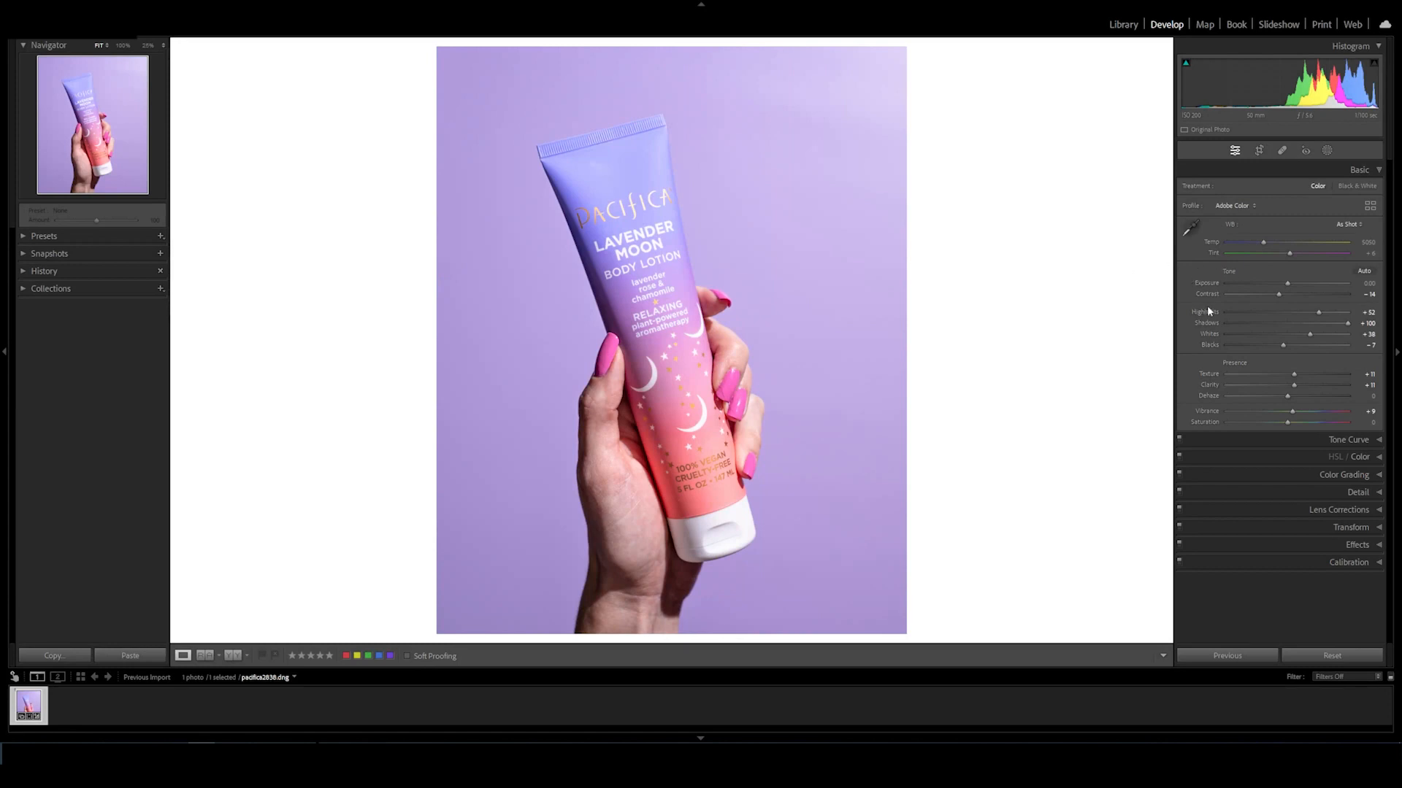
{"action": "mouse_move", "coordinate": [1184, 309]}
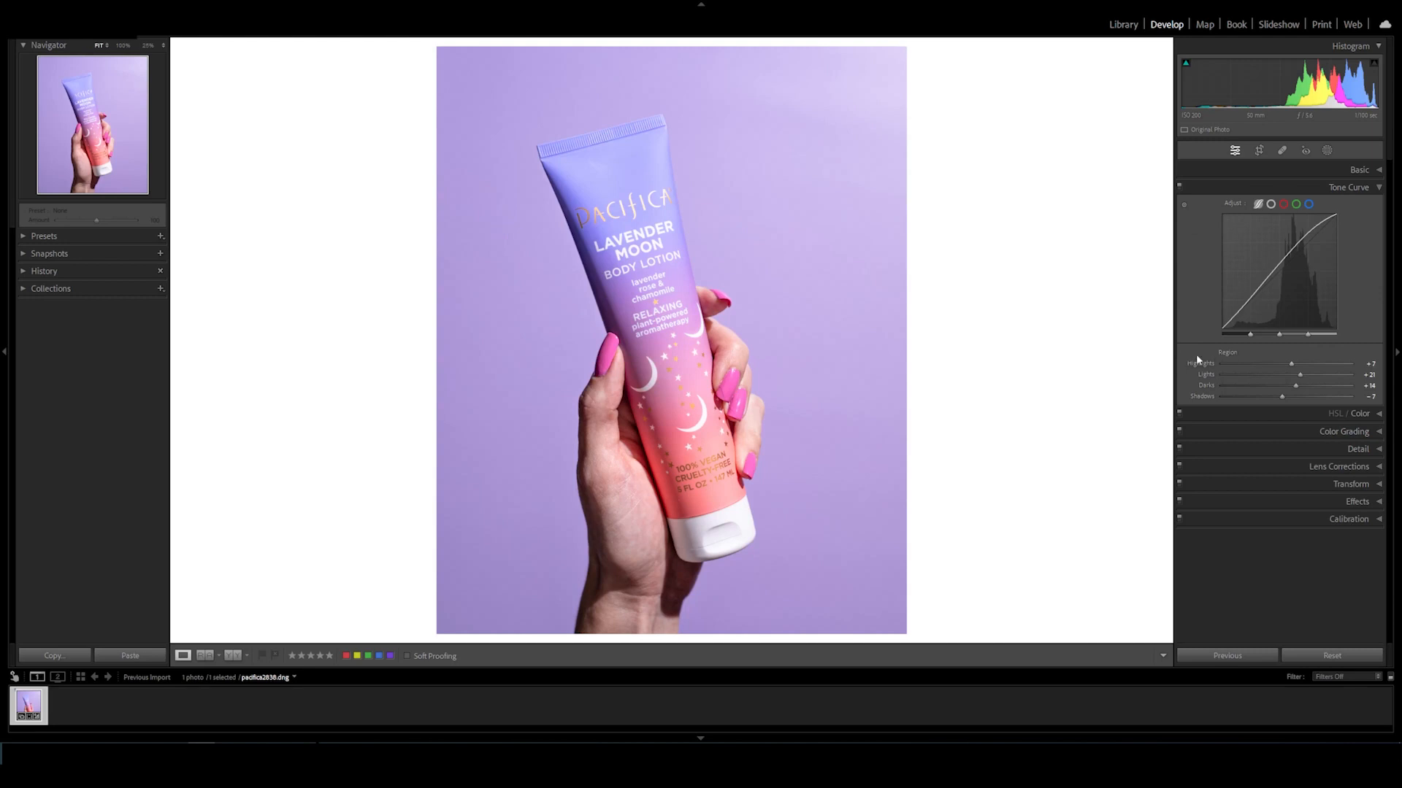
{"action": "mouse_move", "coordinate": [1222, 350]}
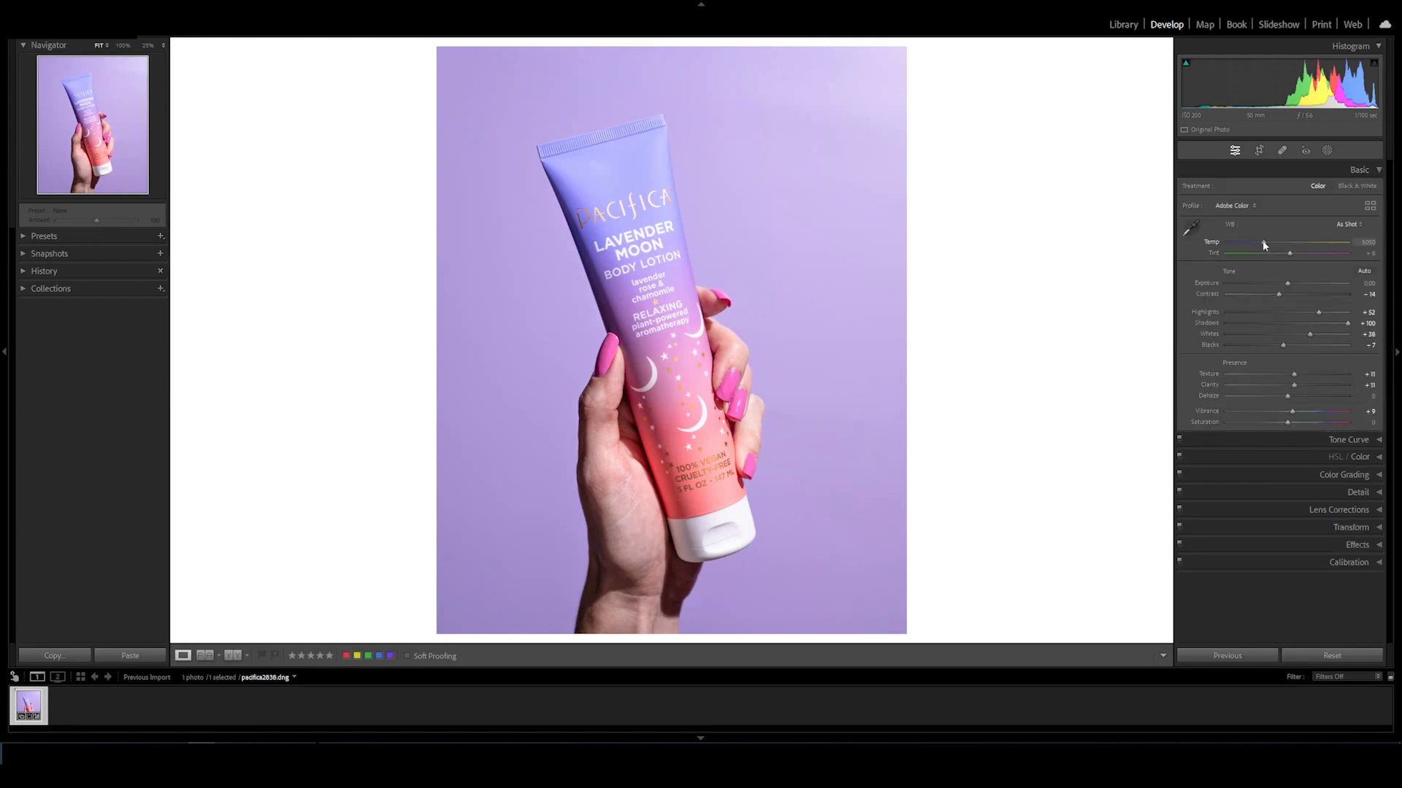
Warm the photo's Temp slightly and pull the Tint down a touch.
{"action": "left_click_drag", "start_coordinate": [1264, 244], "coordinate": [1269, 243]}
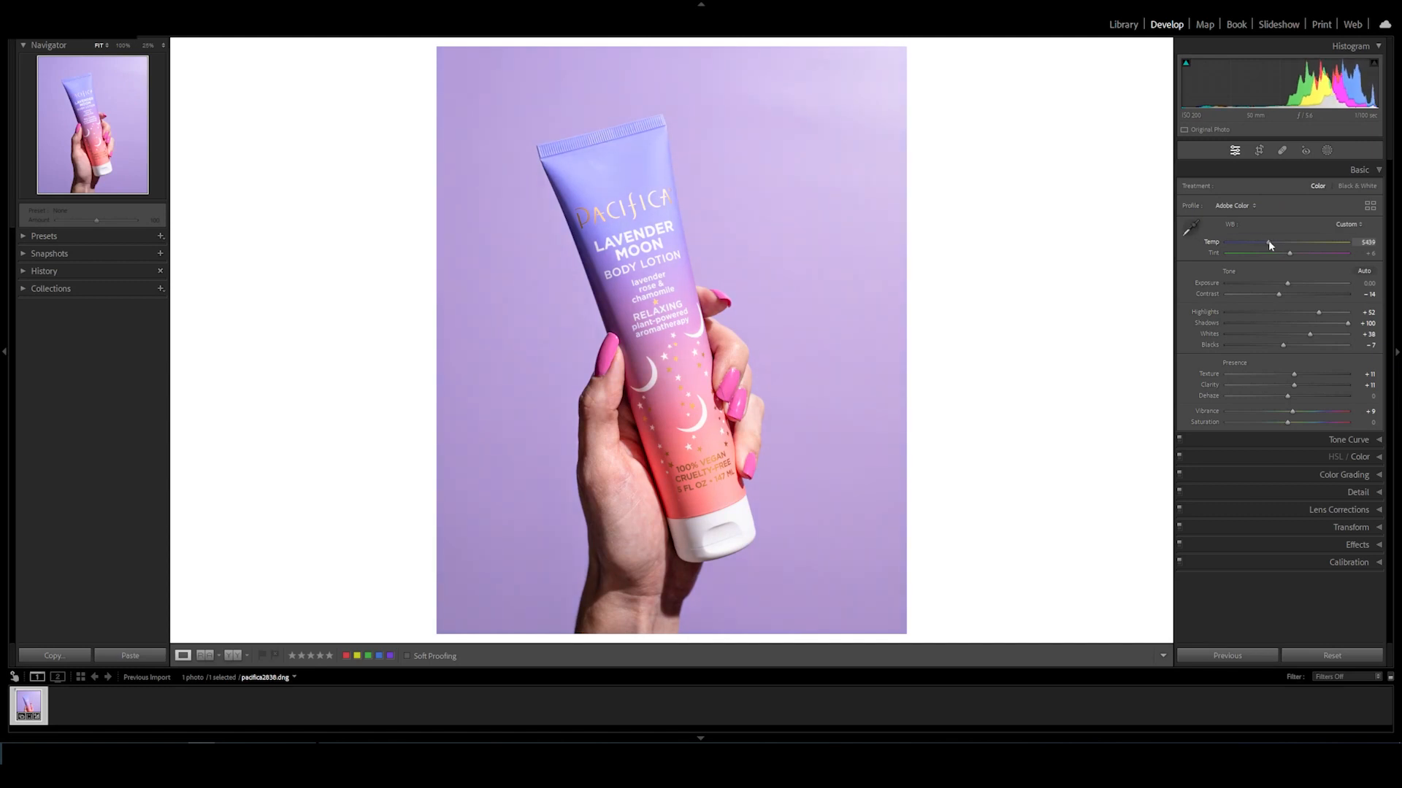
{"action": "left_click_drag", "start_coordinate": [1267, 244], "coordinate": [1271, 244]}
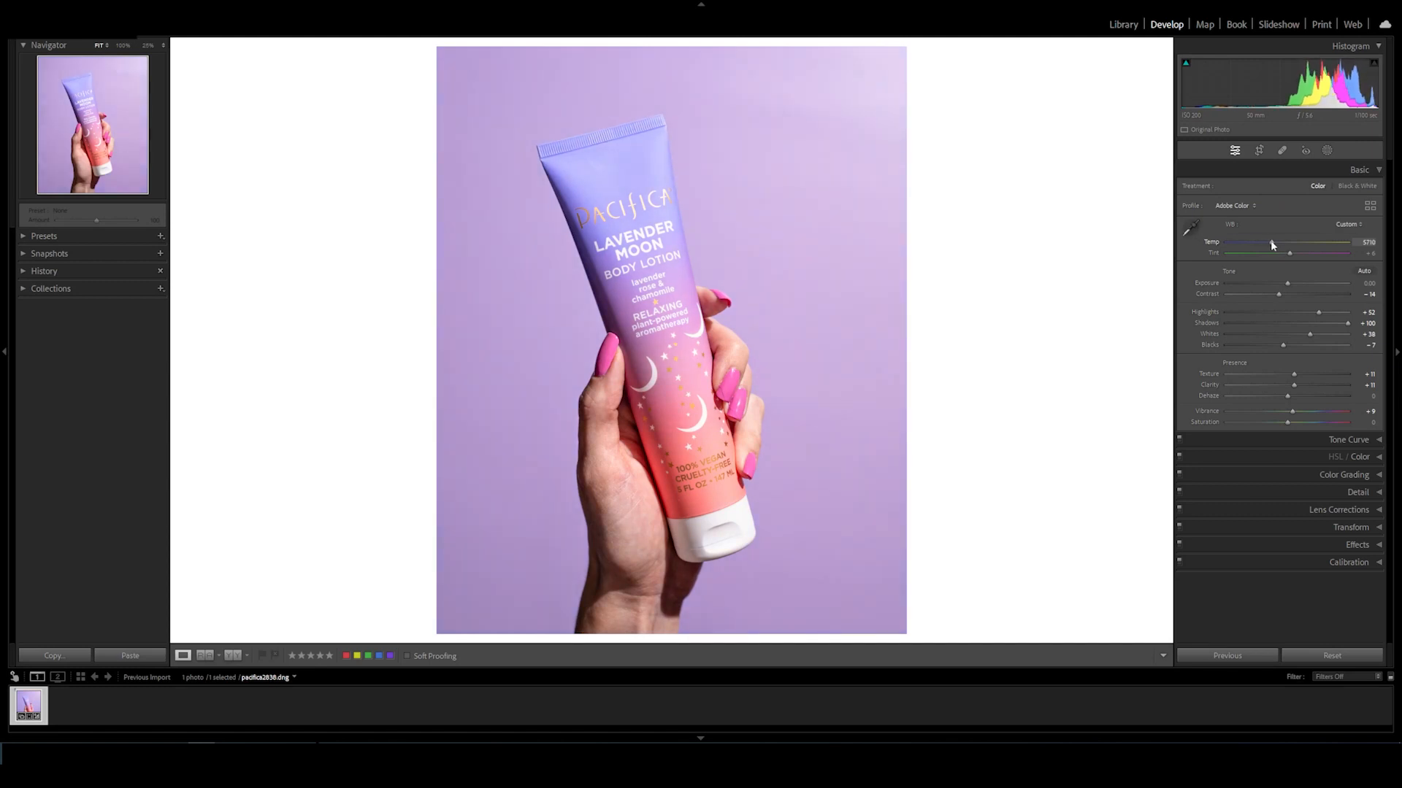
{"action": "left_click_drag", "start_coordinate": [1289, 253], "coordinate": [1319, 253]}
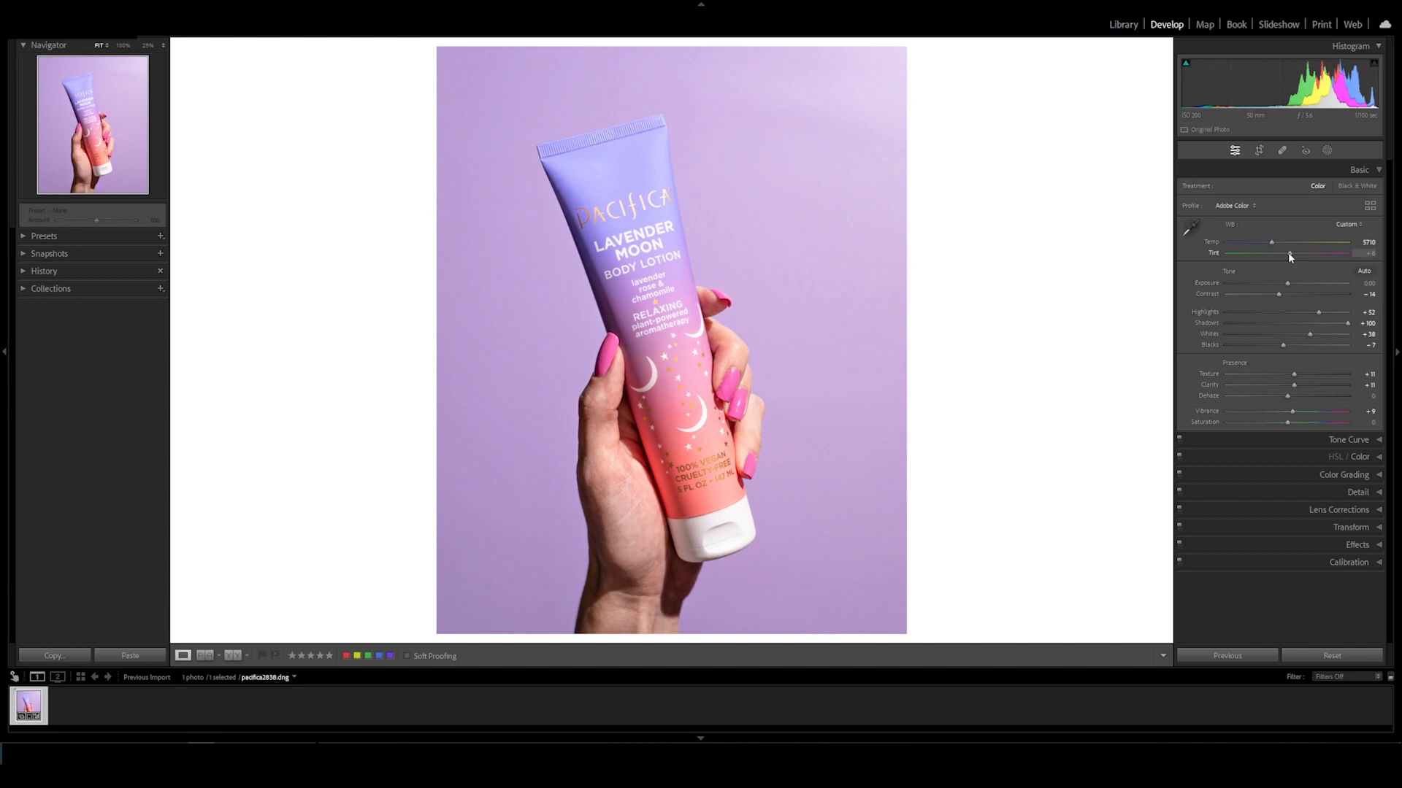
{"action": "left_click_drag", "start_coordinate": [1292, 252], "coordinate": [1288, 253]}
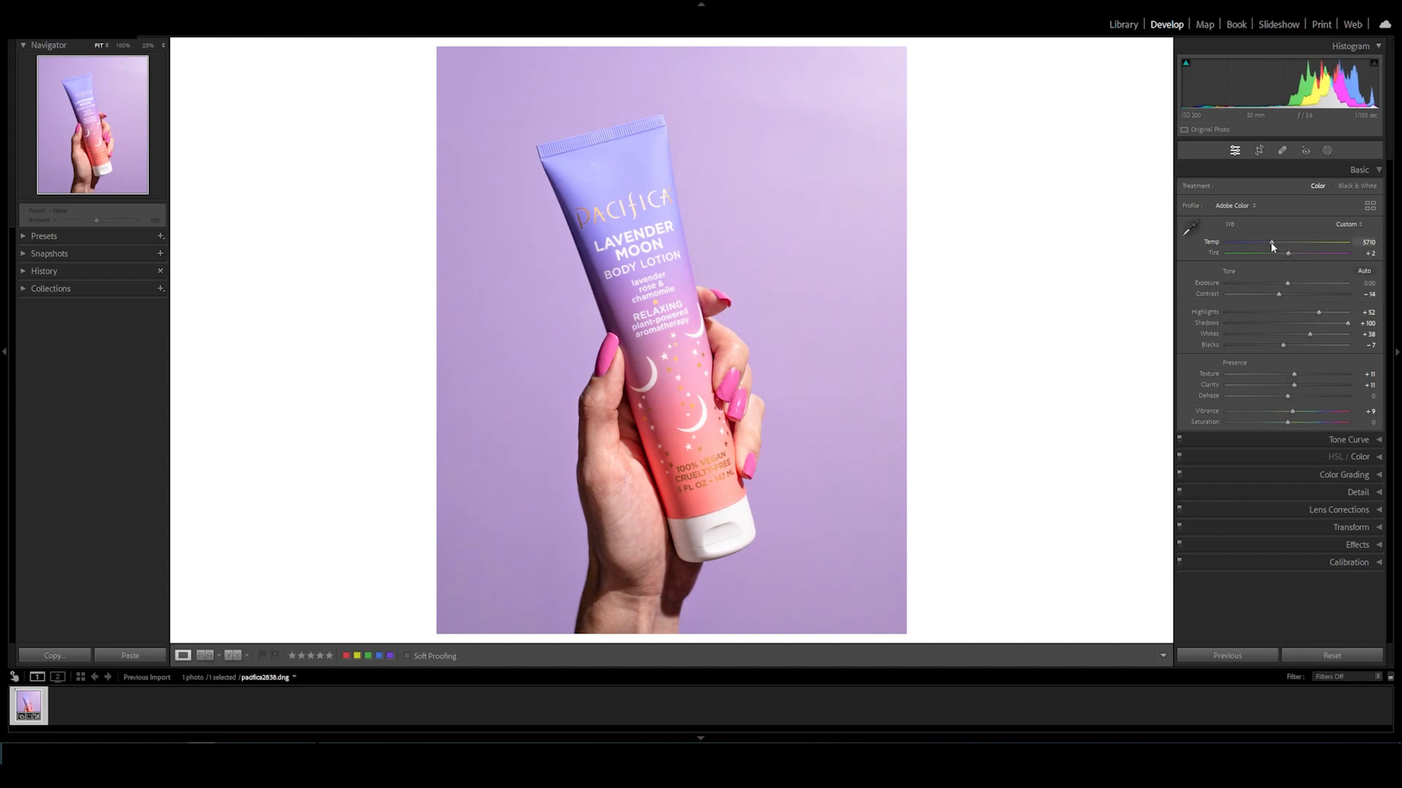
{"action": "left_click_drag", "start_coordinate": [1272, 242], "coordinate": [1273, 242]}
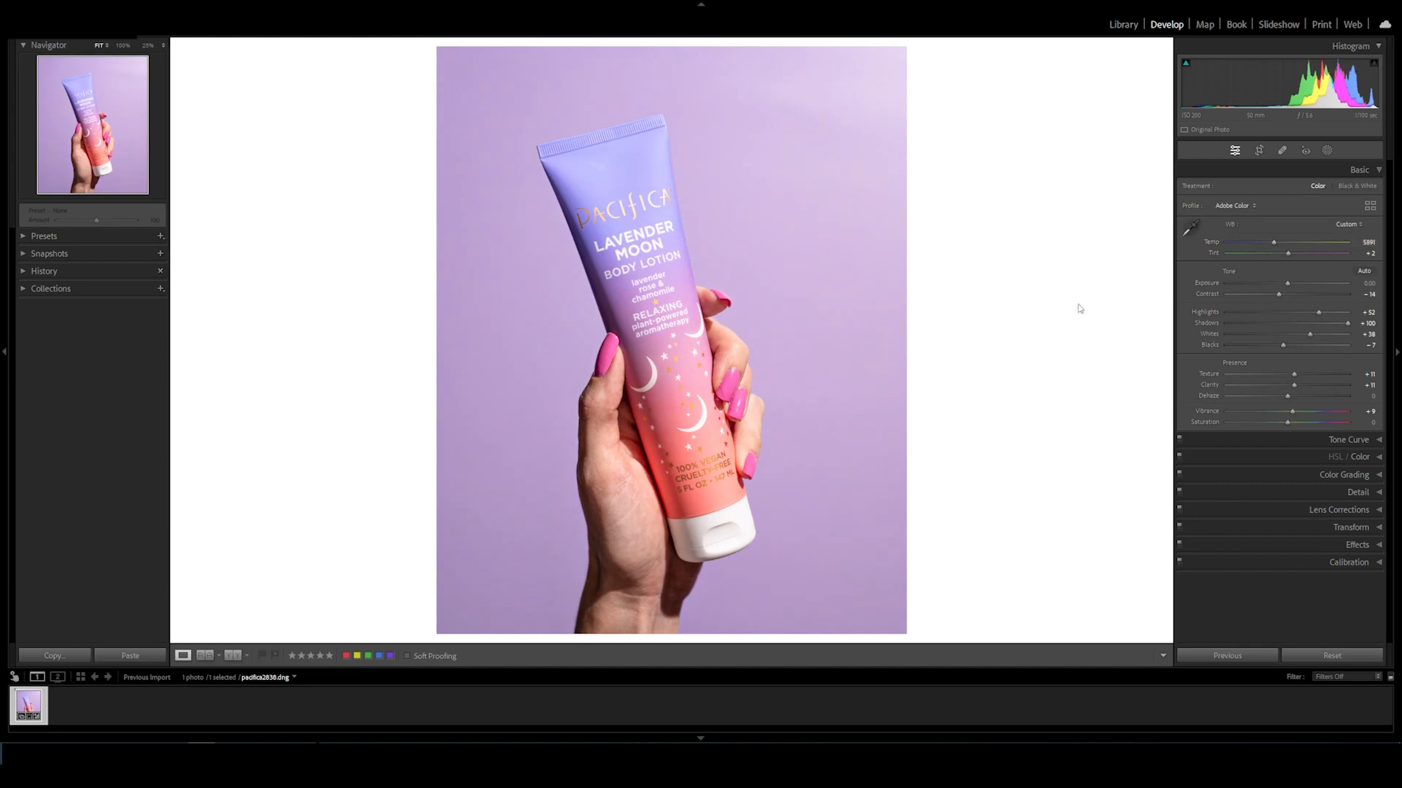
{"action": "mouse_move", "coordinate": [1336, 411]}
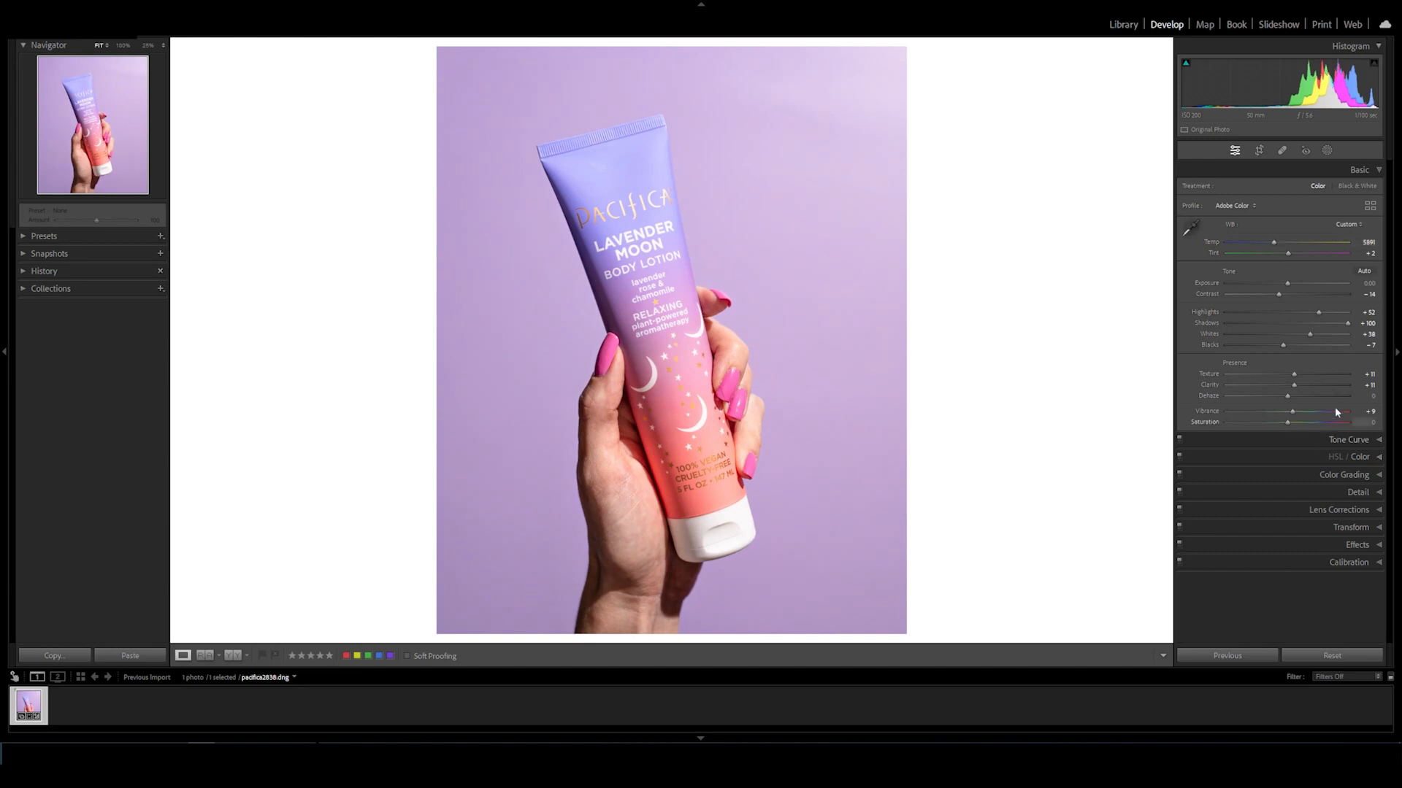
Boost Vibrance, then send the photo to Photoshop via Edit In > Edit in Adobe Photoshop.
{"action": "left_click_drag", "start_coordinate": [1314, 412], "coordinate": [1329, 412]}
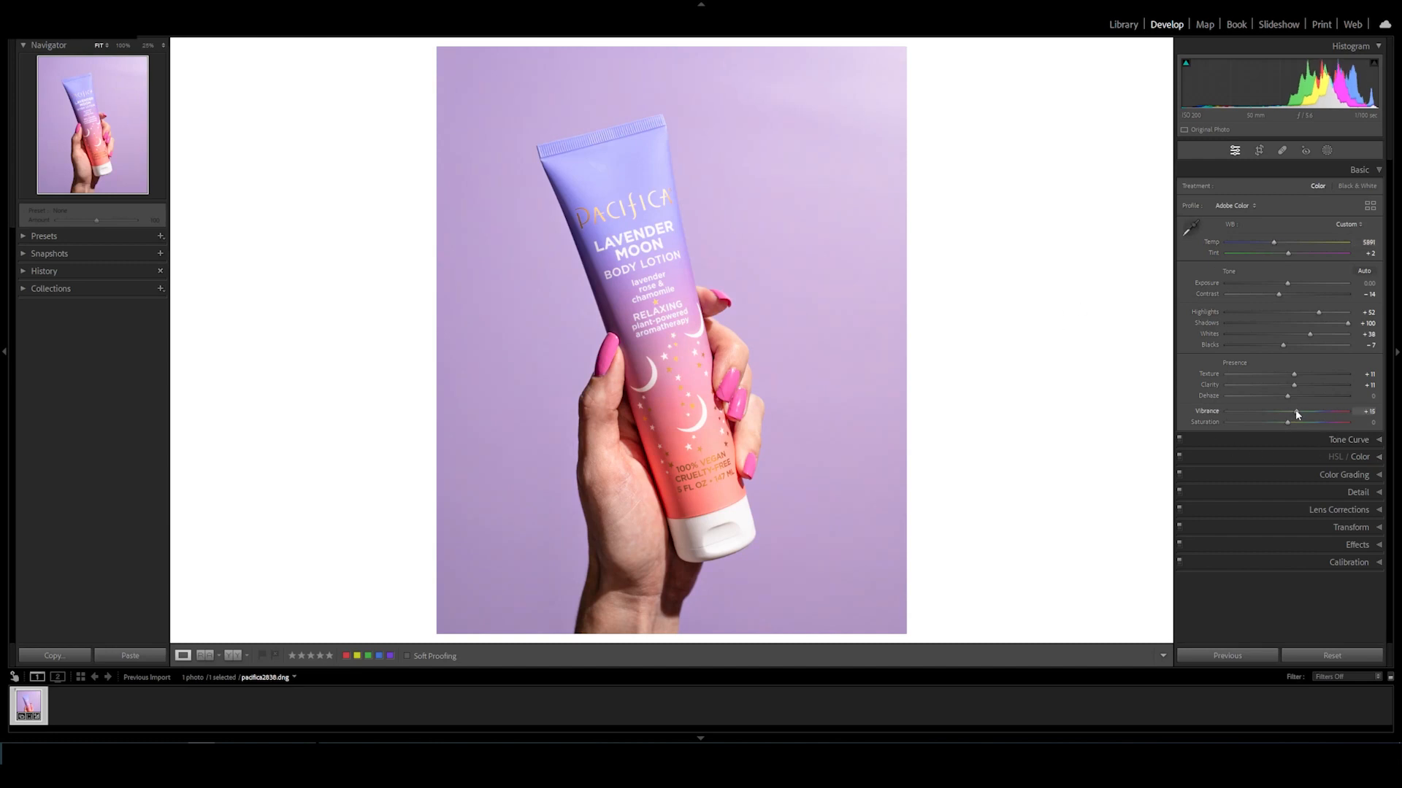
{"action": "left_click_drag", "start_coordinate": [1285, 416], "coordinate": [1301, 416]}
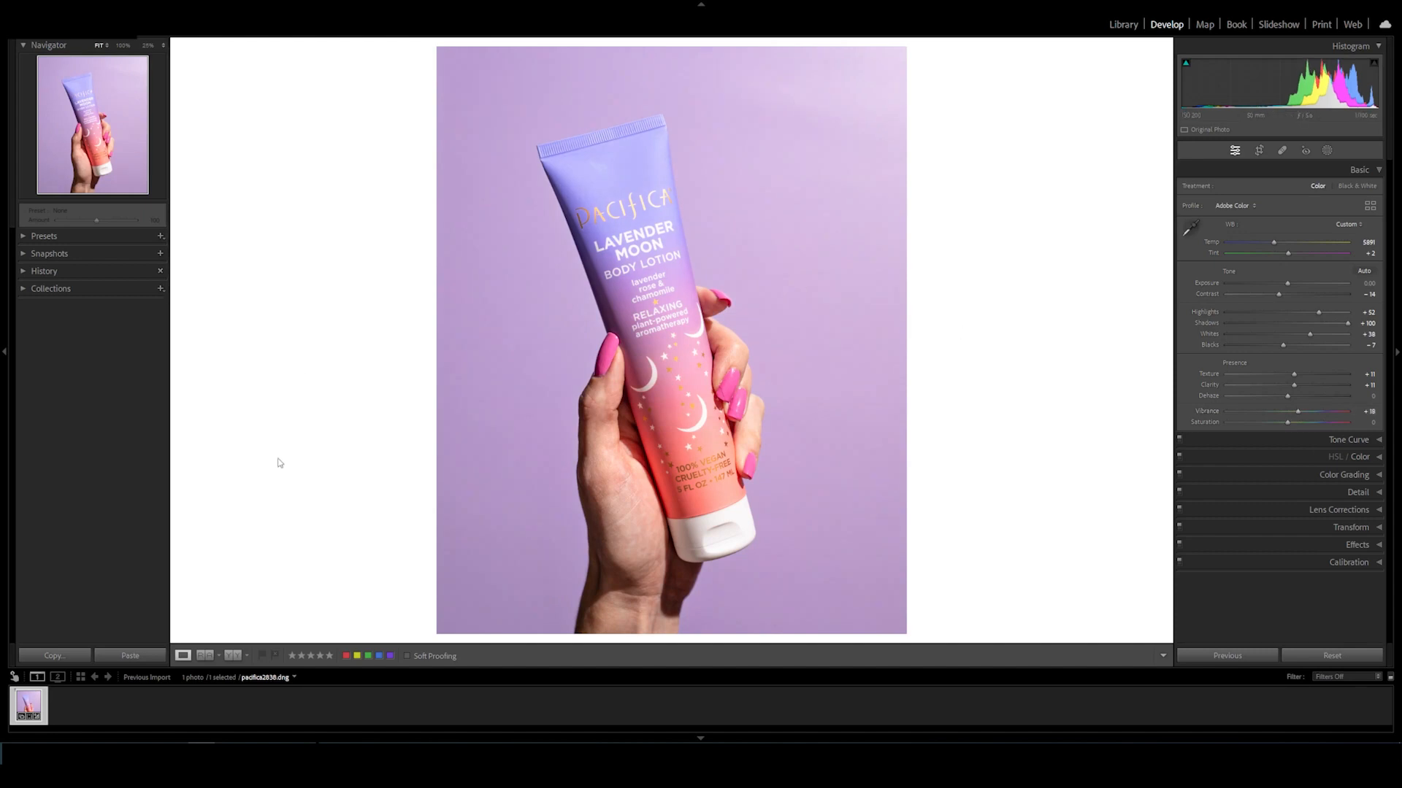
{"action": "right_click", "coordinate": [27, 705]}
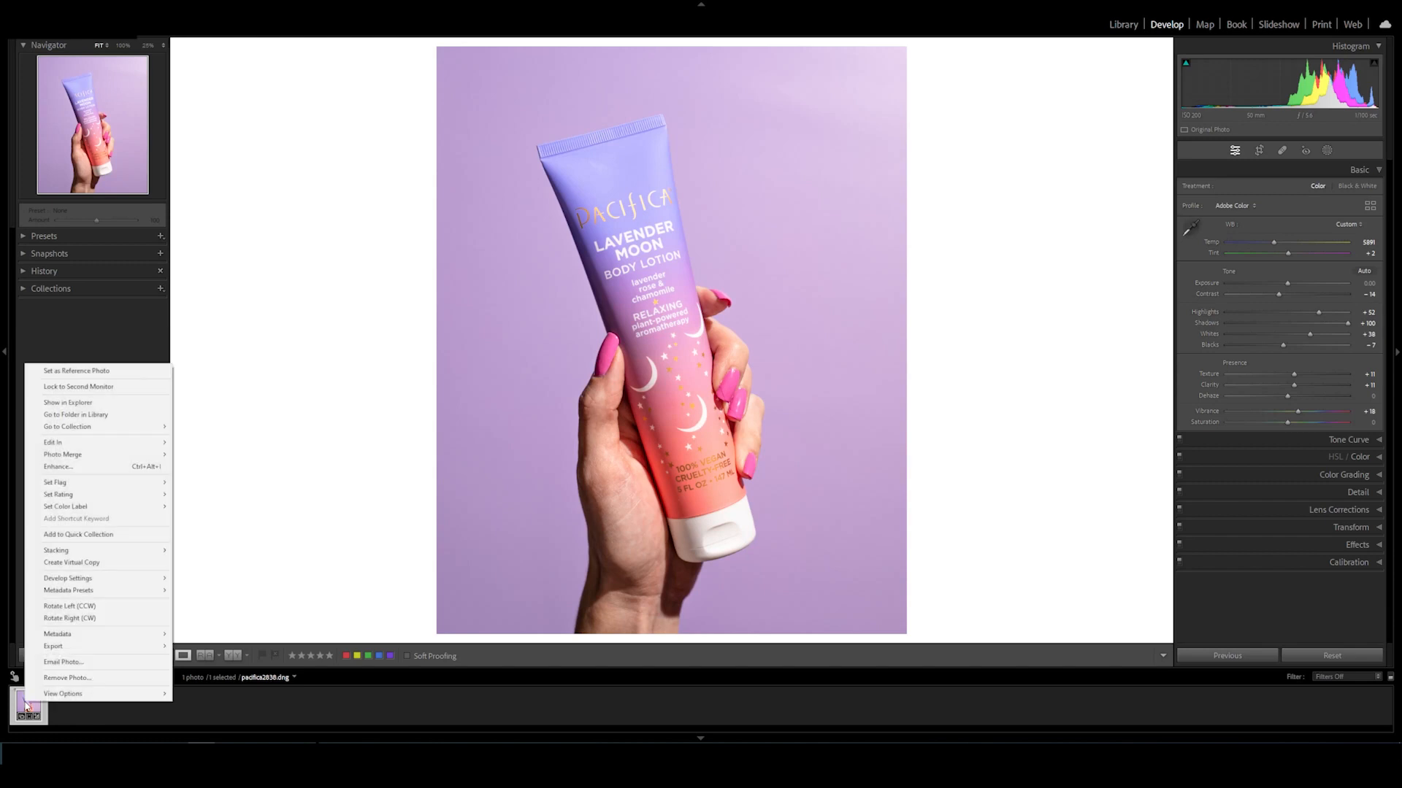
{"action": "mouse_move", "coordinate": [76, 441]}
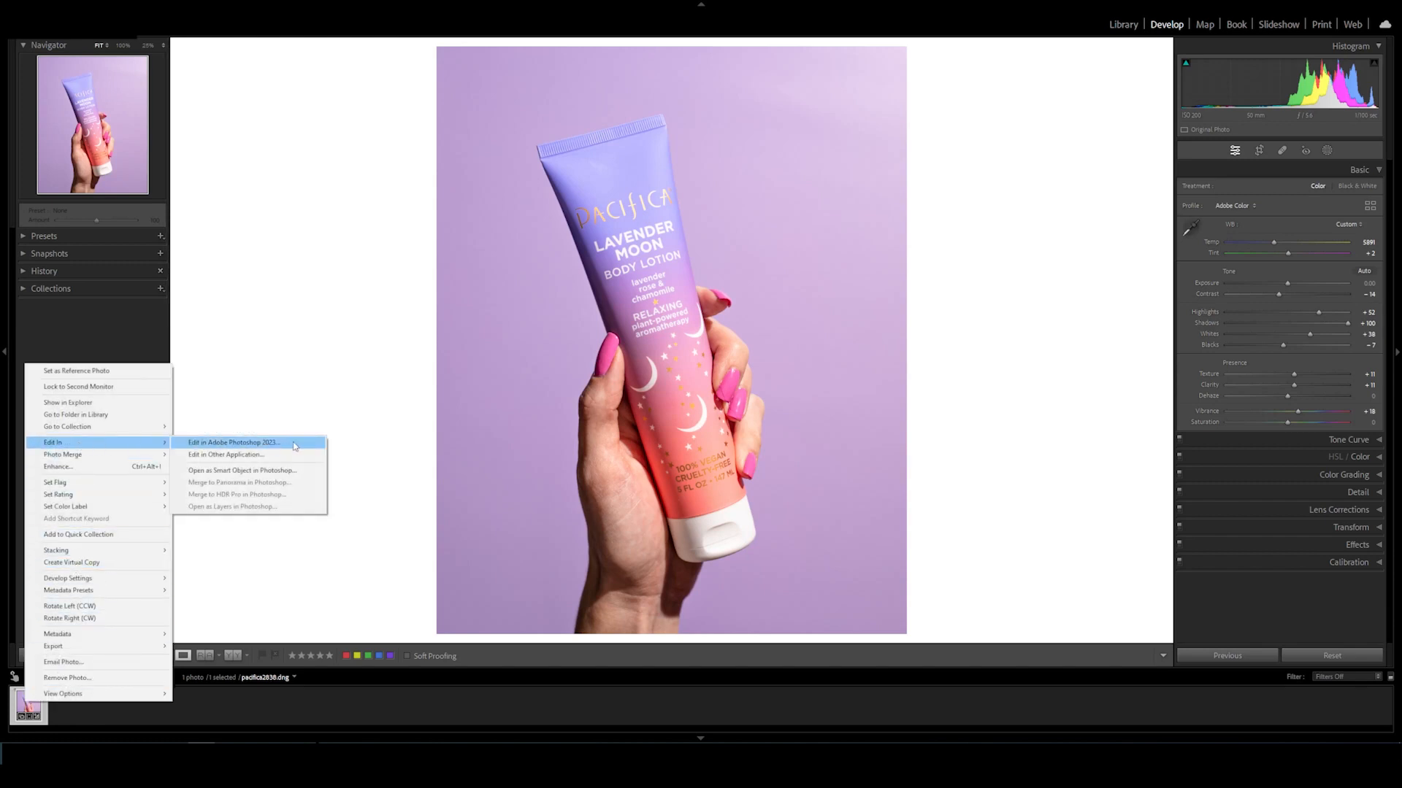
{"action": "left_click", "coordinate": [234, 441]}
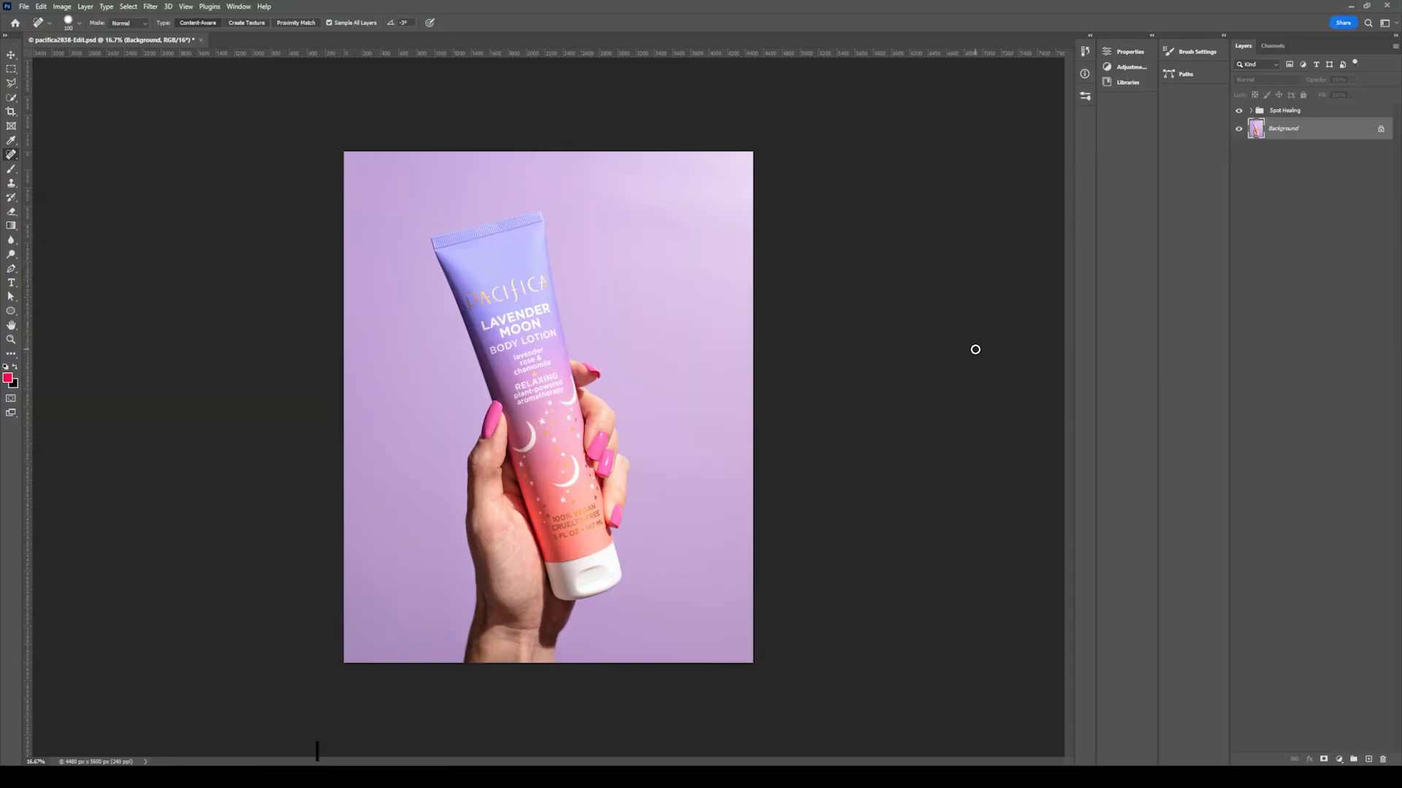
{"action": "mouse_move", "coordinate": [686, 411]}
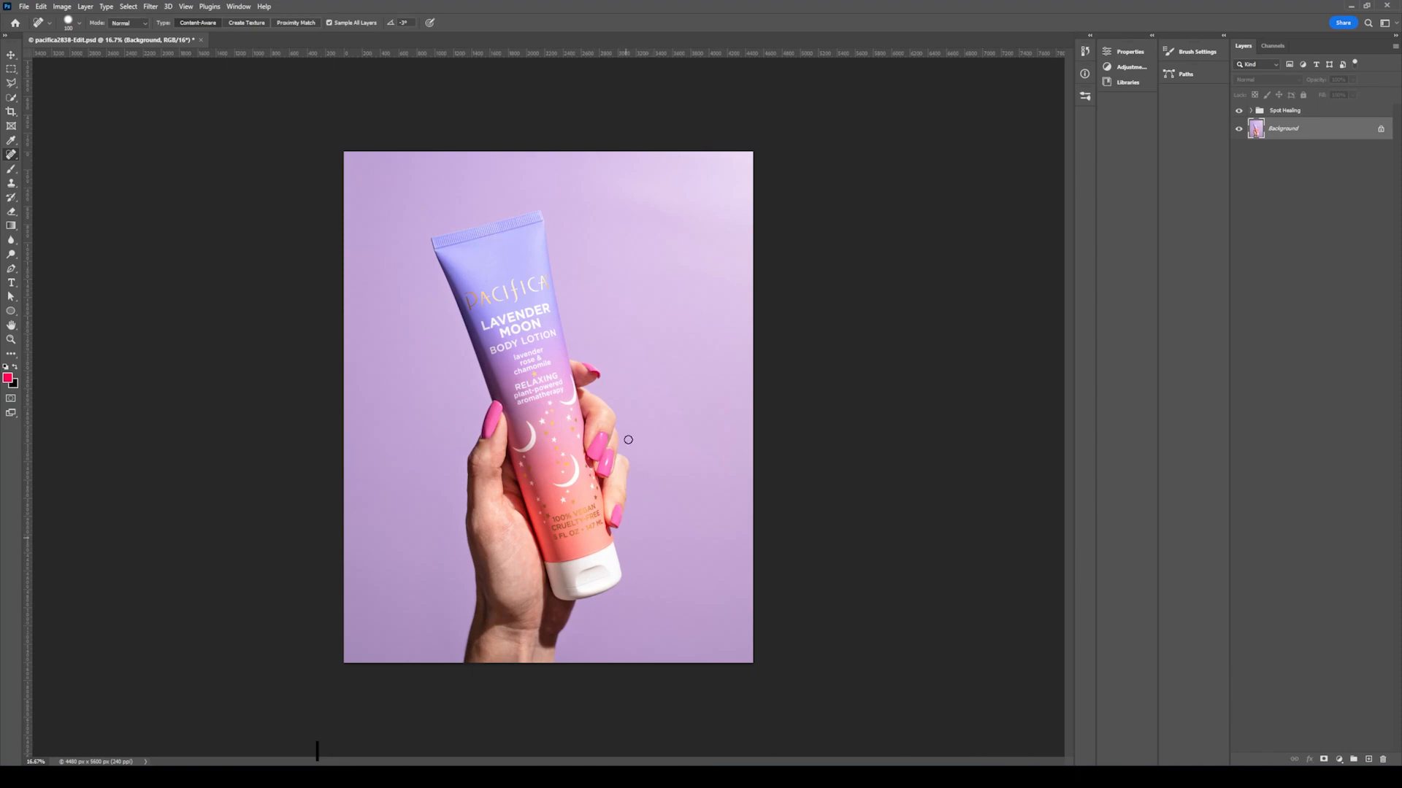
{"action": "mouse_move", "coordinate": [815, 389]}
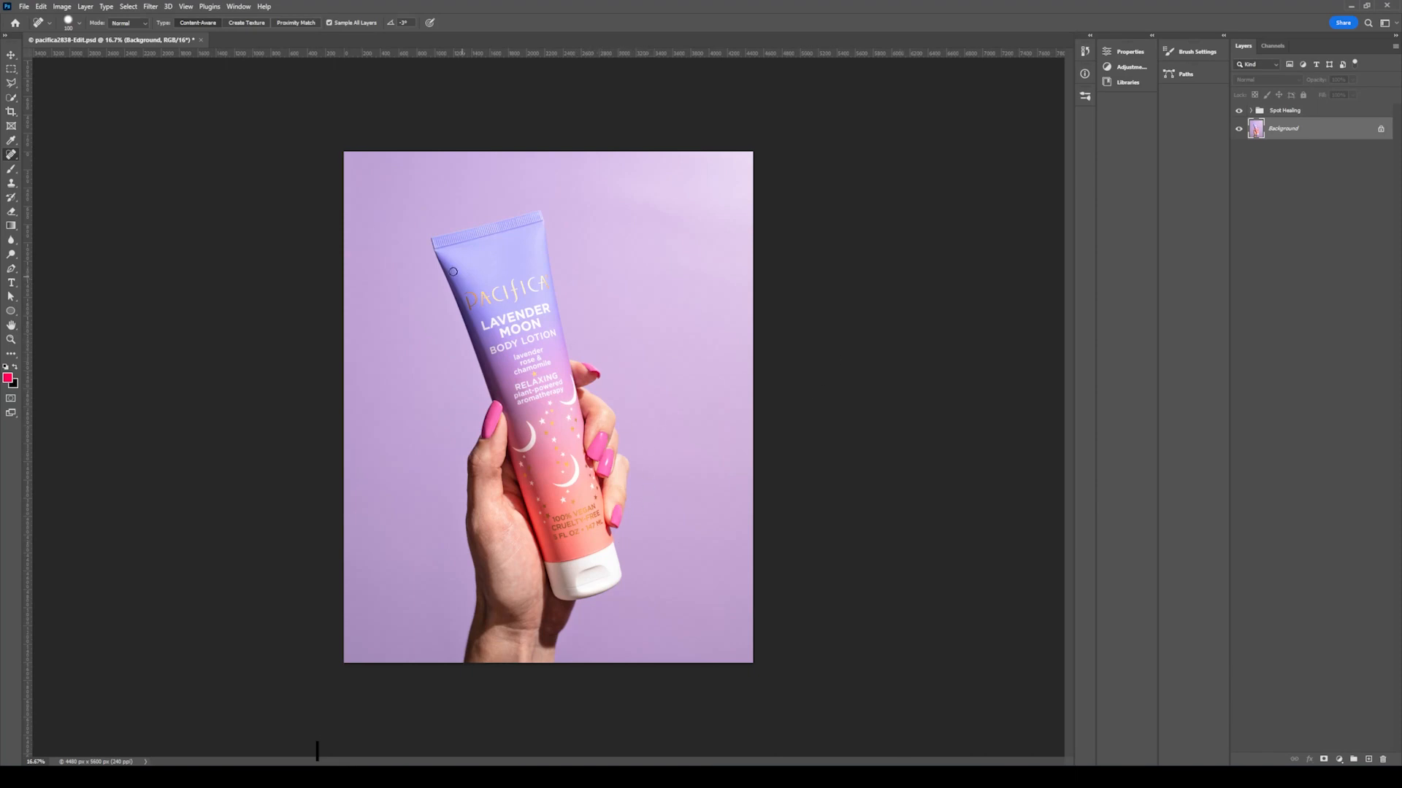
Delete the Spot Healing layer group, leaving only the Background layer.
{"action": "left_click", "coordinate": [85, 6]}
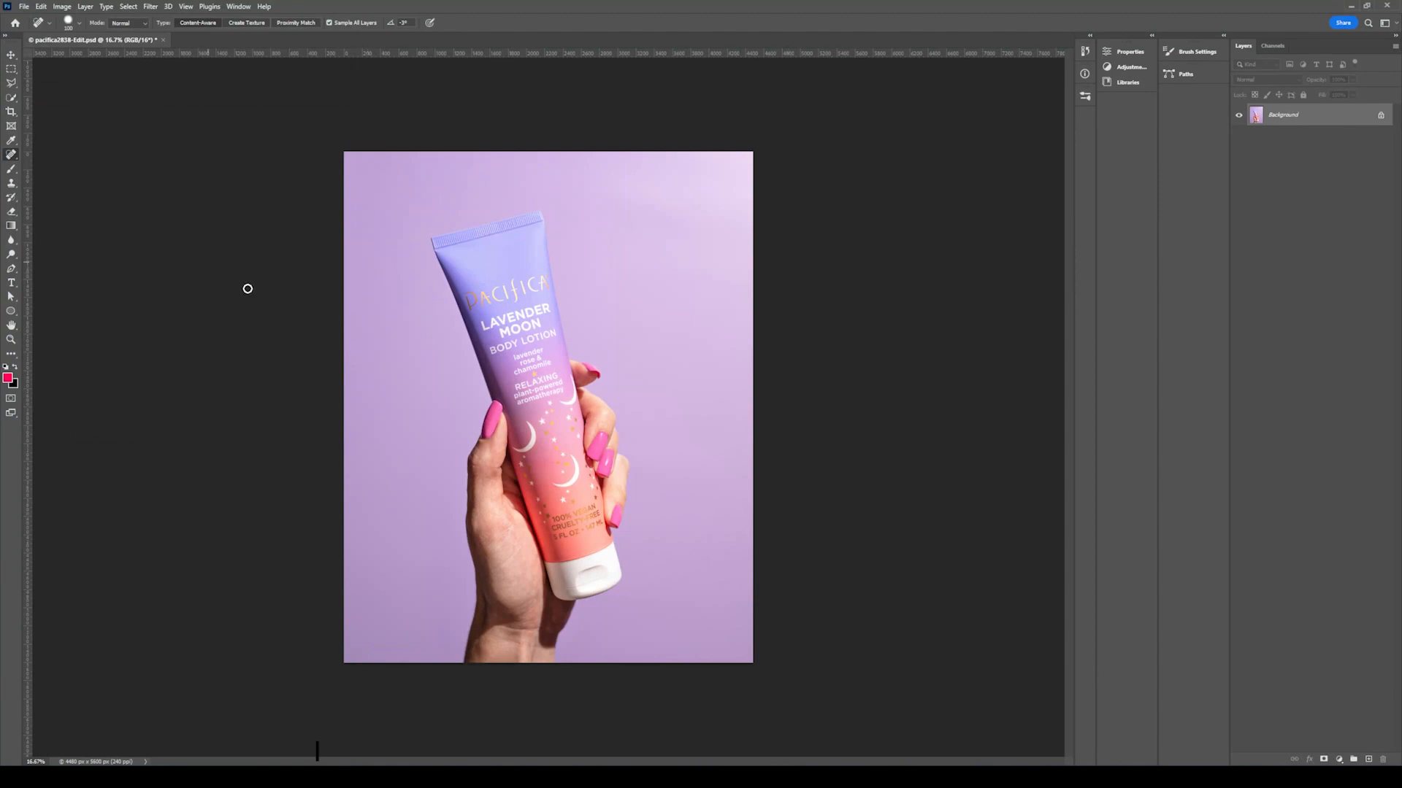
{"action": "mouse_move", "coordinate": [86, 261]}
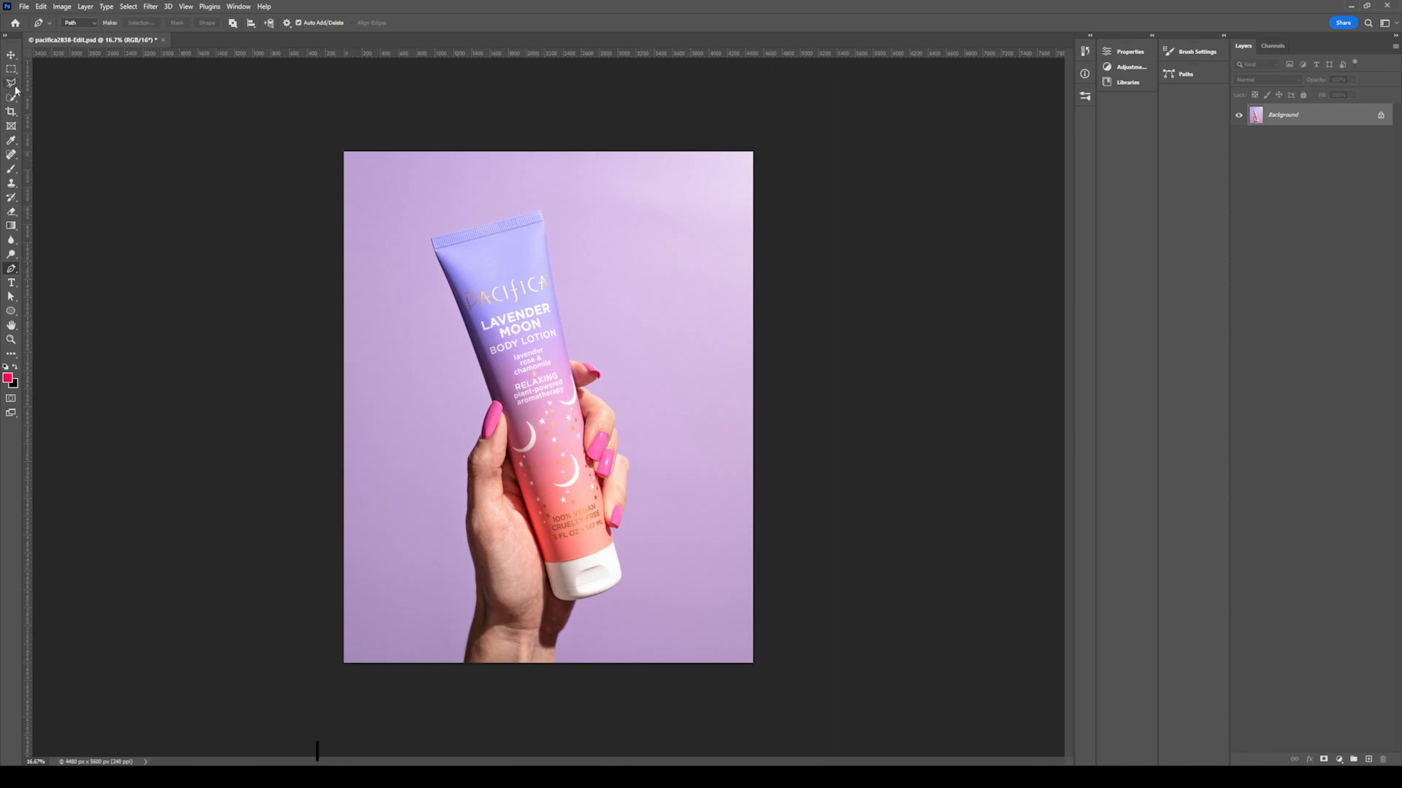
{"action": "mouse_move", "coordinate": [11, 81]}
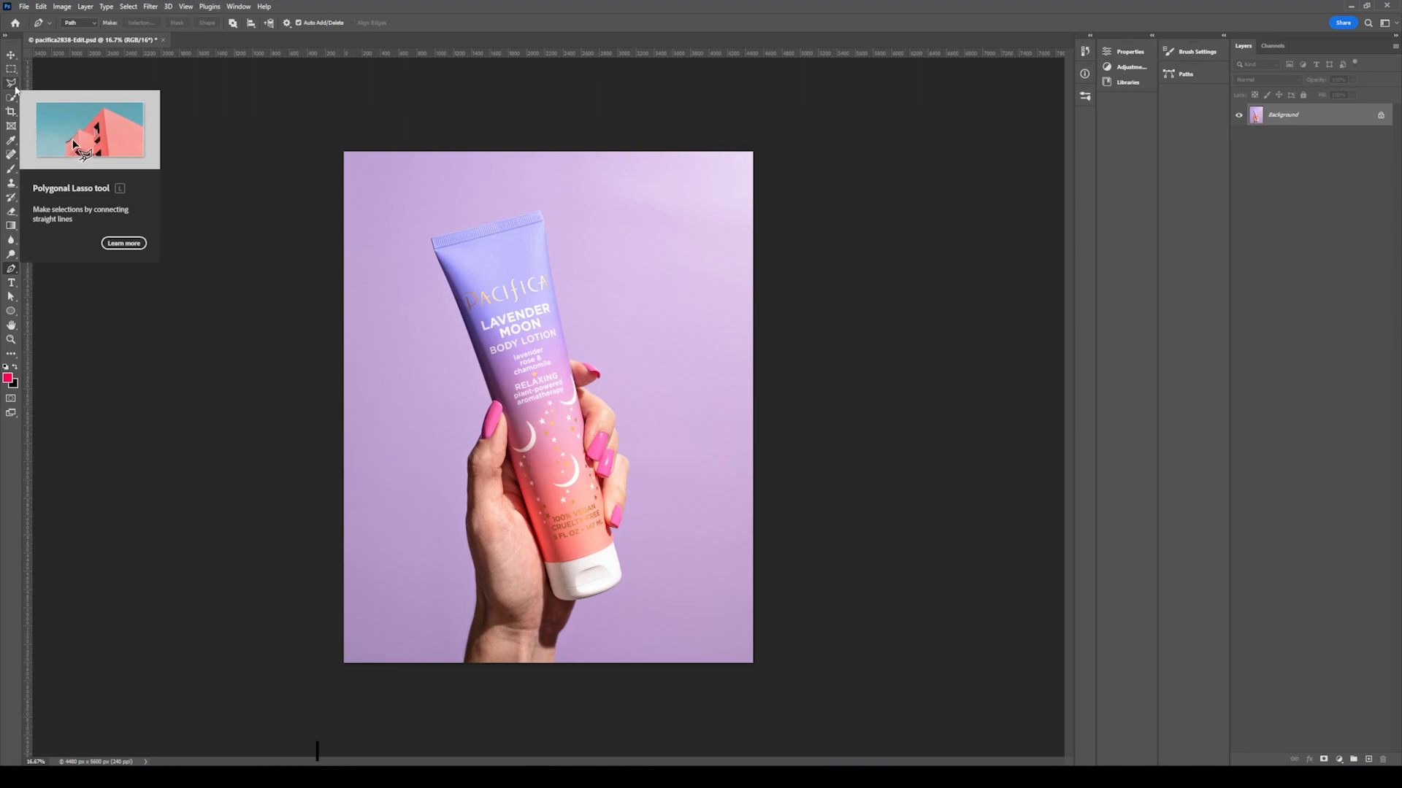
{"action": "mouse_move", "coordinate": [12, 98]}
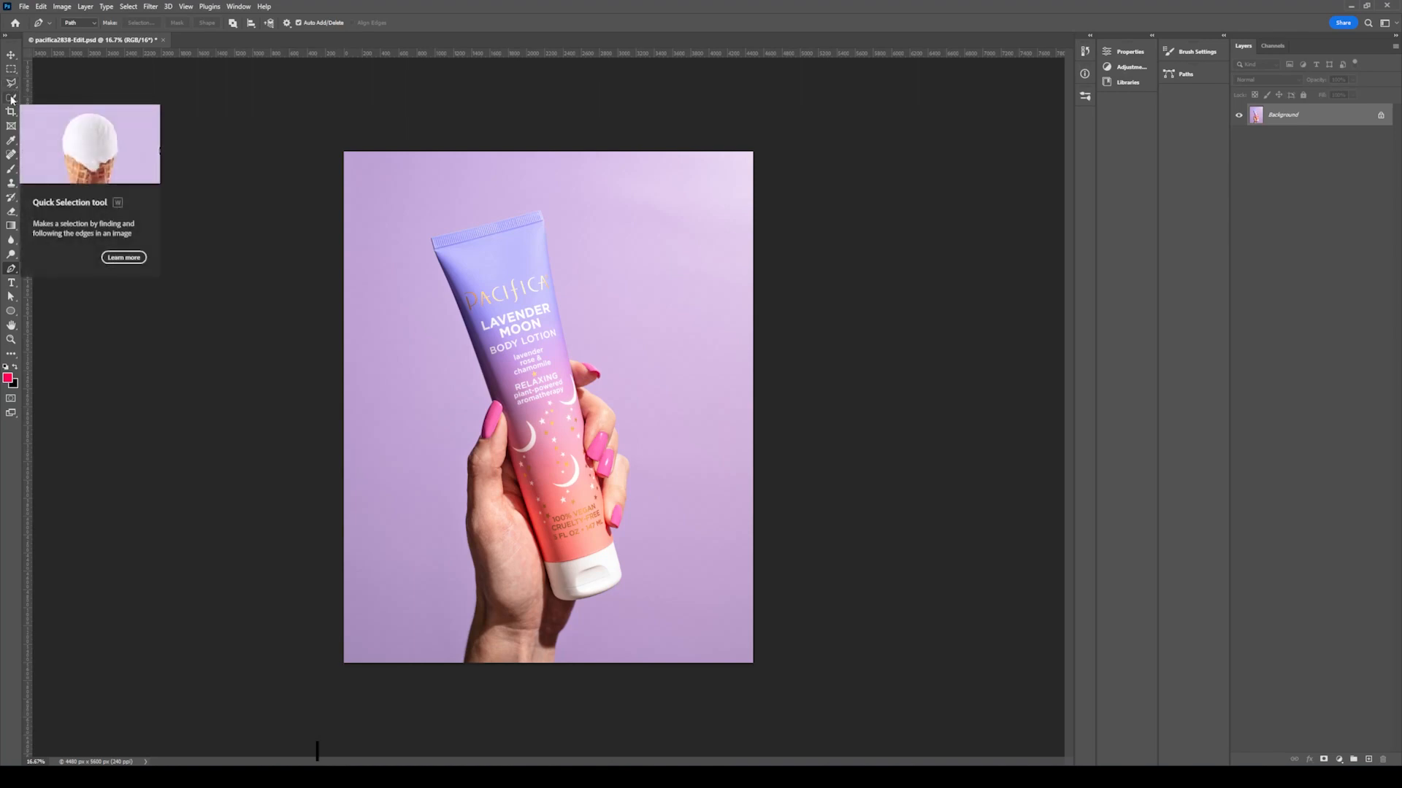
{"action": "mouse_move", "coordinate": [89, 128]}
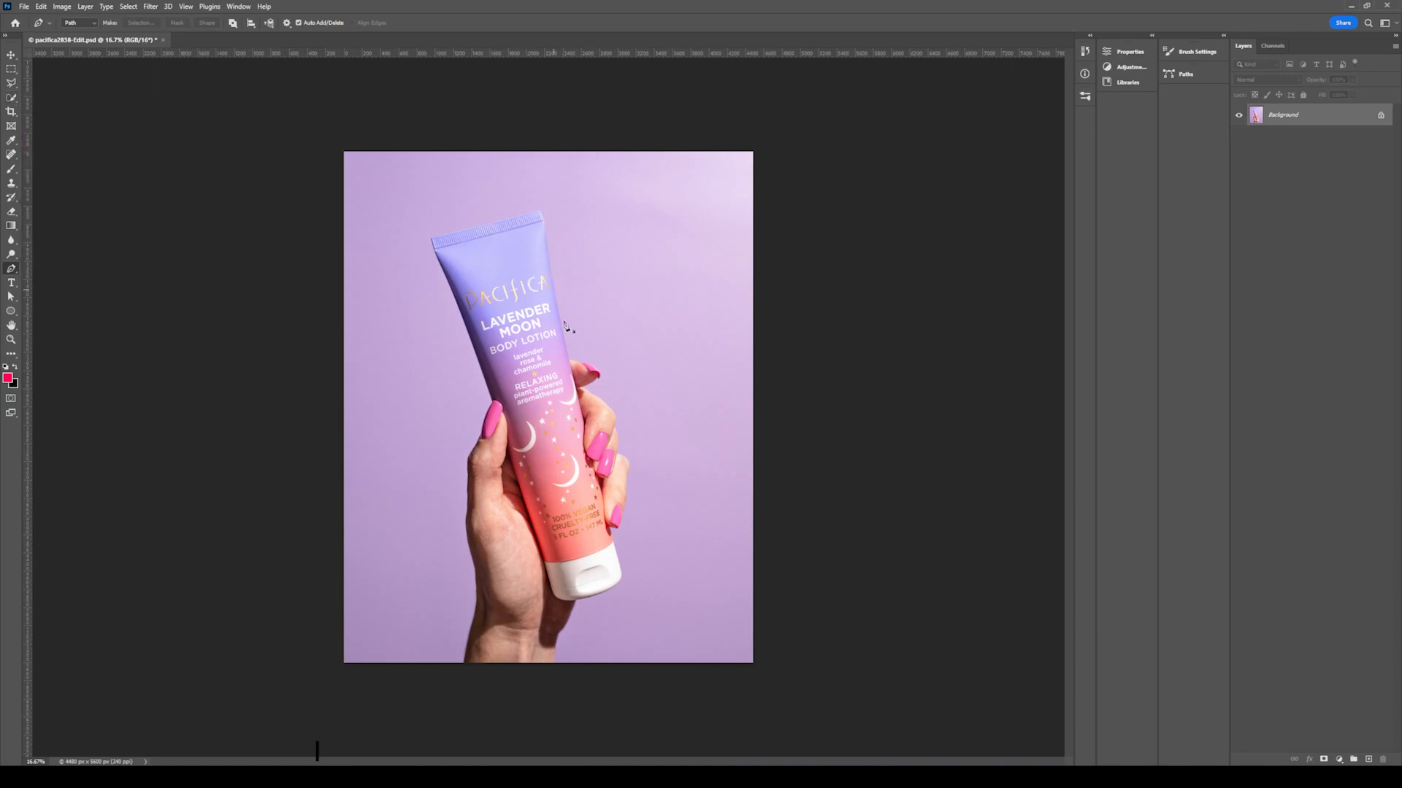
{"action": "mouse_move", "coordinate": [865, 396]}
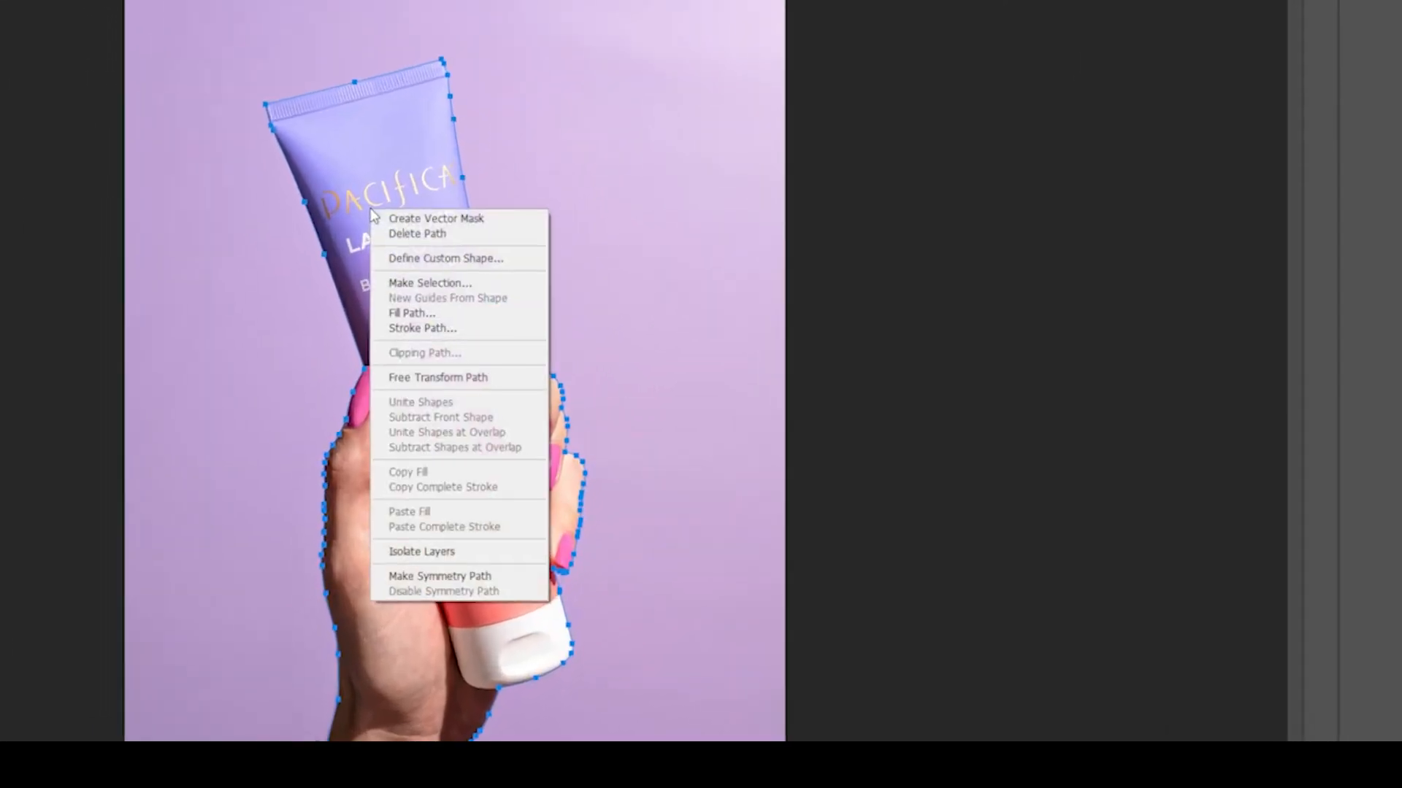
{"action": "mouse_move", "coordinate": [416, 277]}
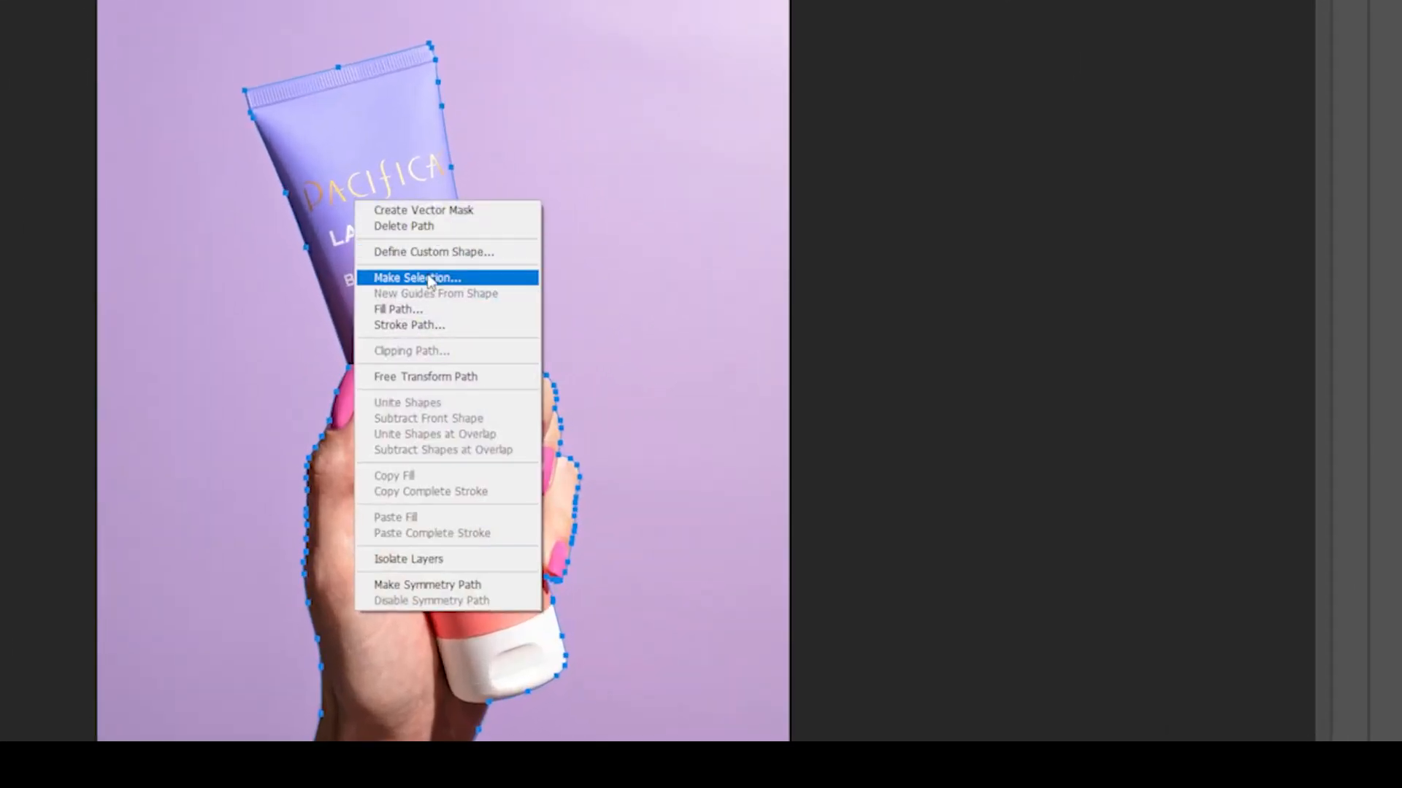
Convert the traced Pen path into a selection with Feather Radius 0.
{"action": "left_click", "coordinate": [416, 277]}
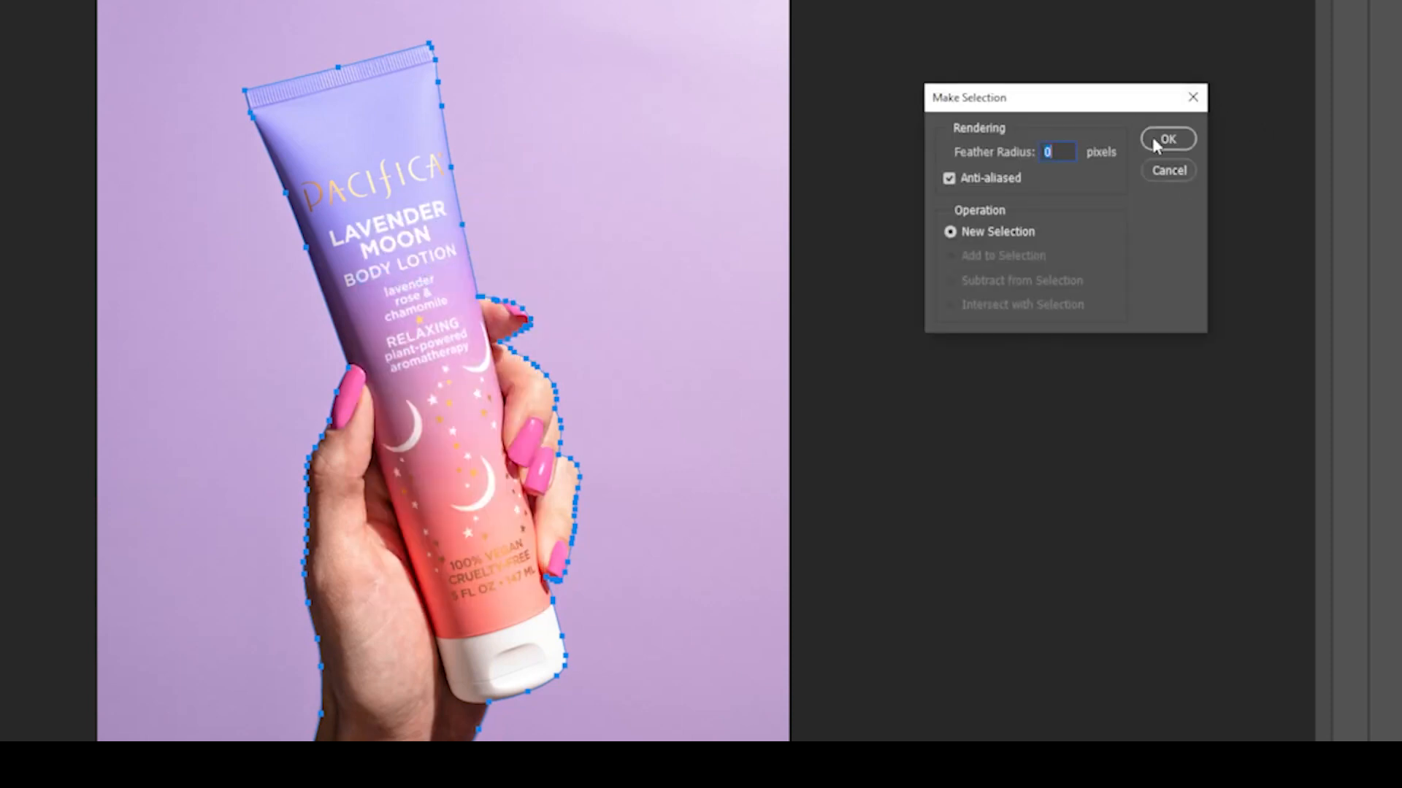
{"action": "left_click", "coordinate": [1168, 138]}
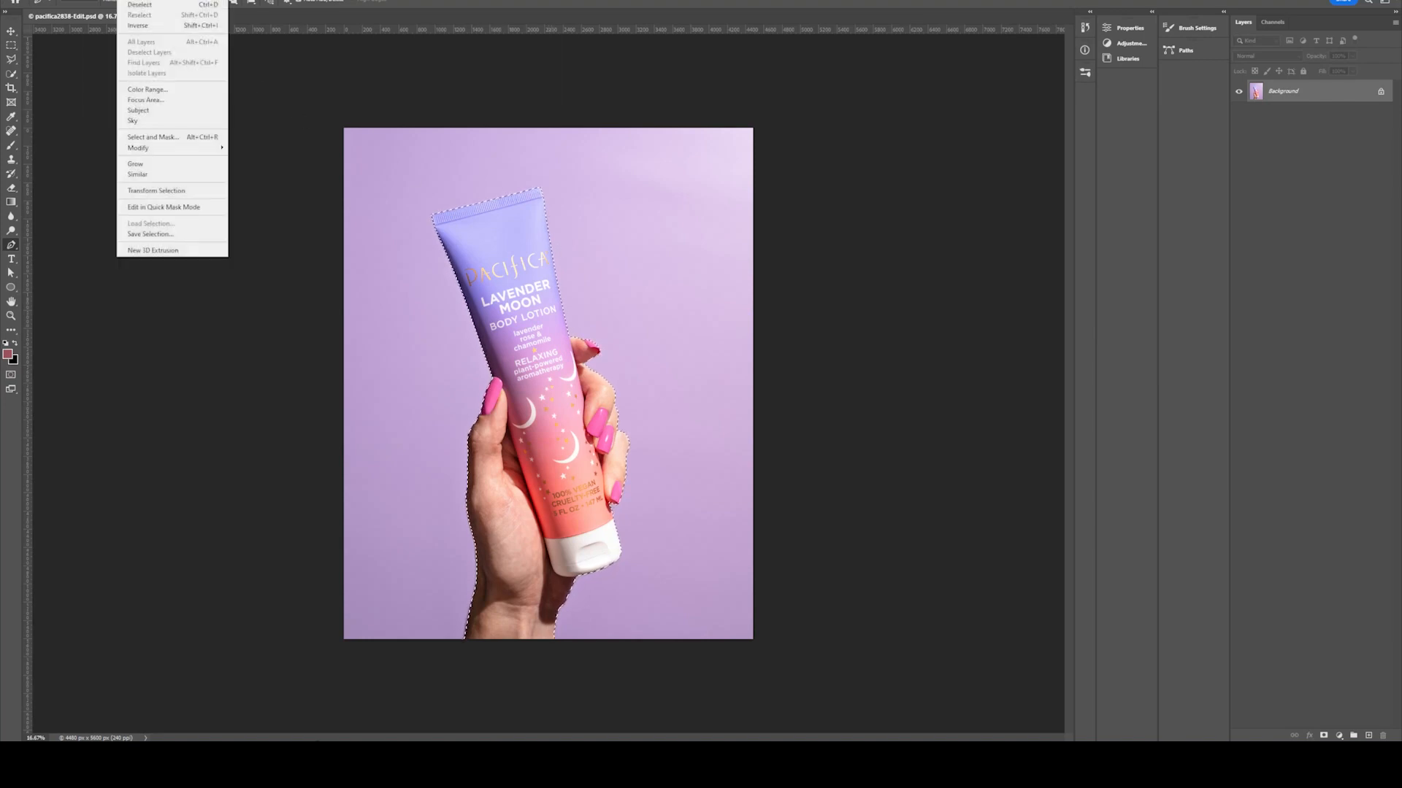
{"action": "mouse_move", "coordinate": [172, 138]}
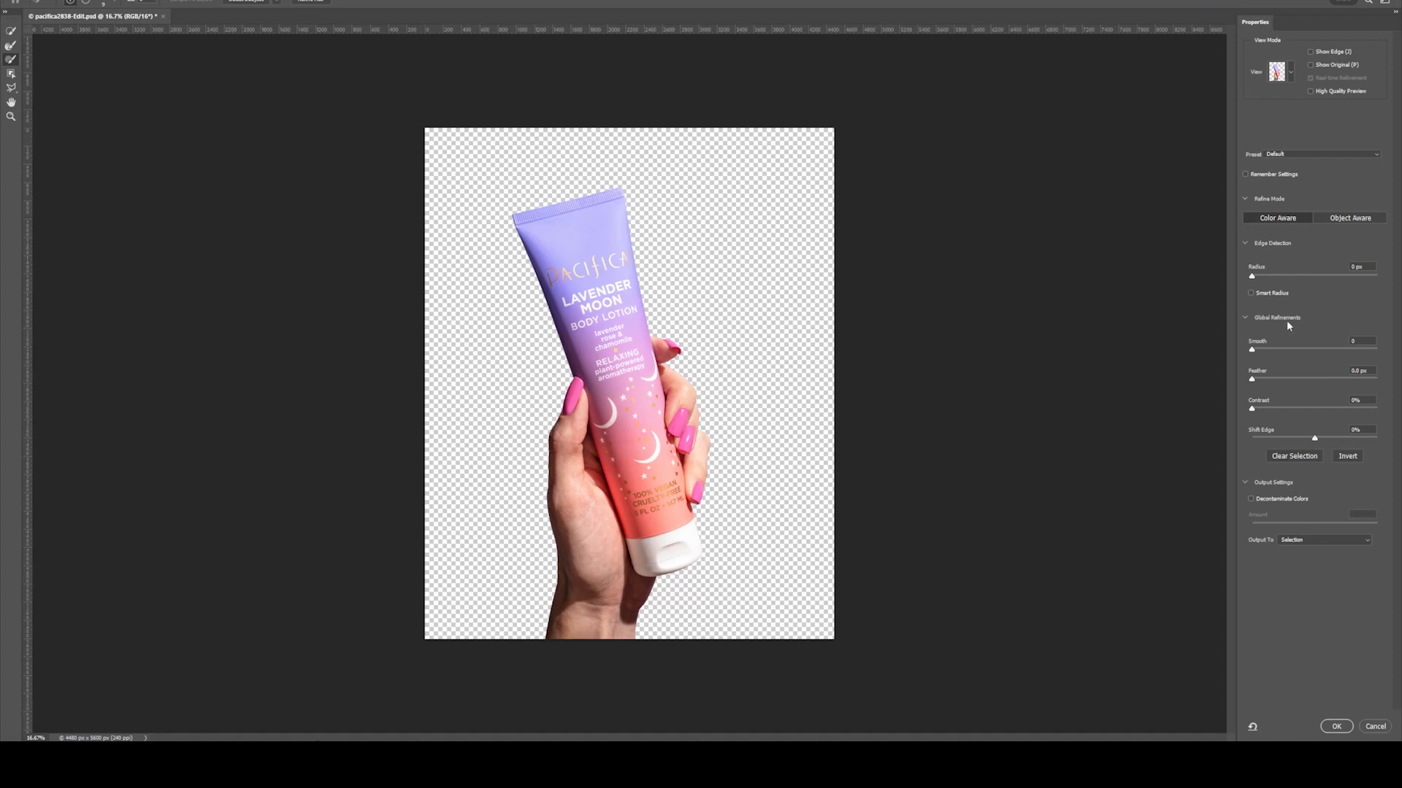
Smooth the cut-out's edges and output the refined selection to a new layer.
{"action": "left_click_drag", "start_coordinate": [1251, 349], "coordinate": [1258, 349]}
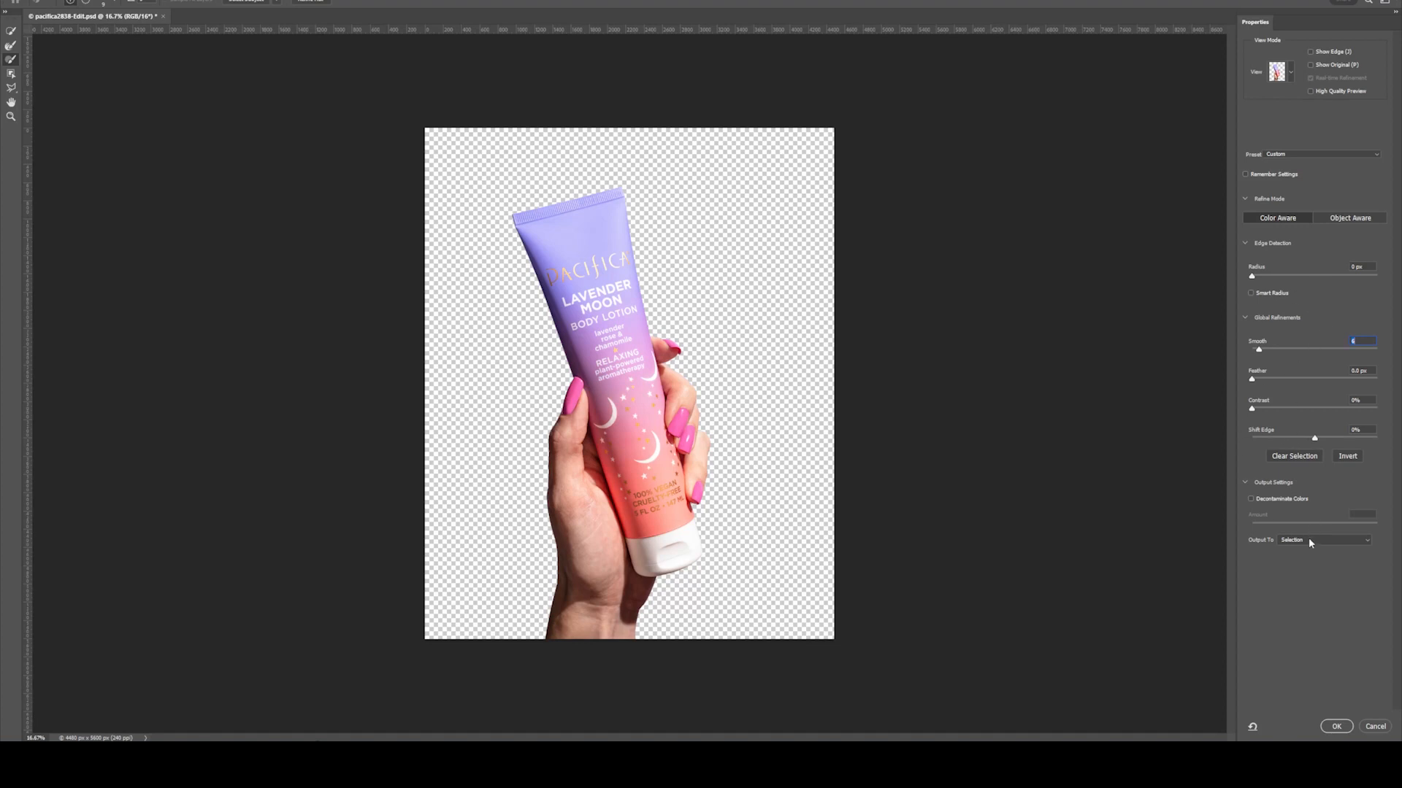
{"action": "left_click", "coordinate": [1323, 540]}
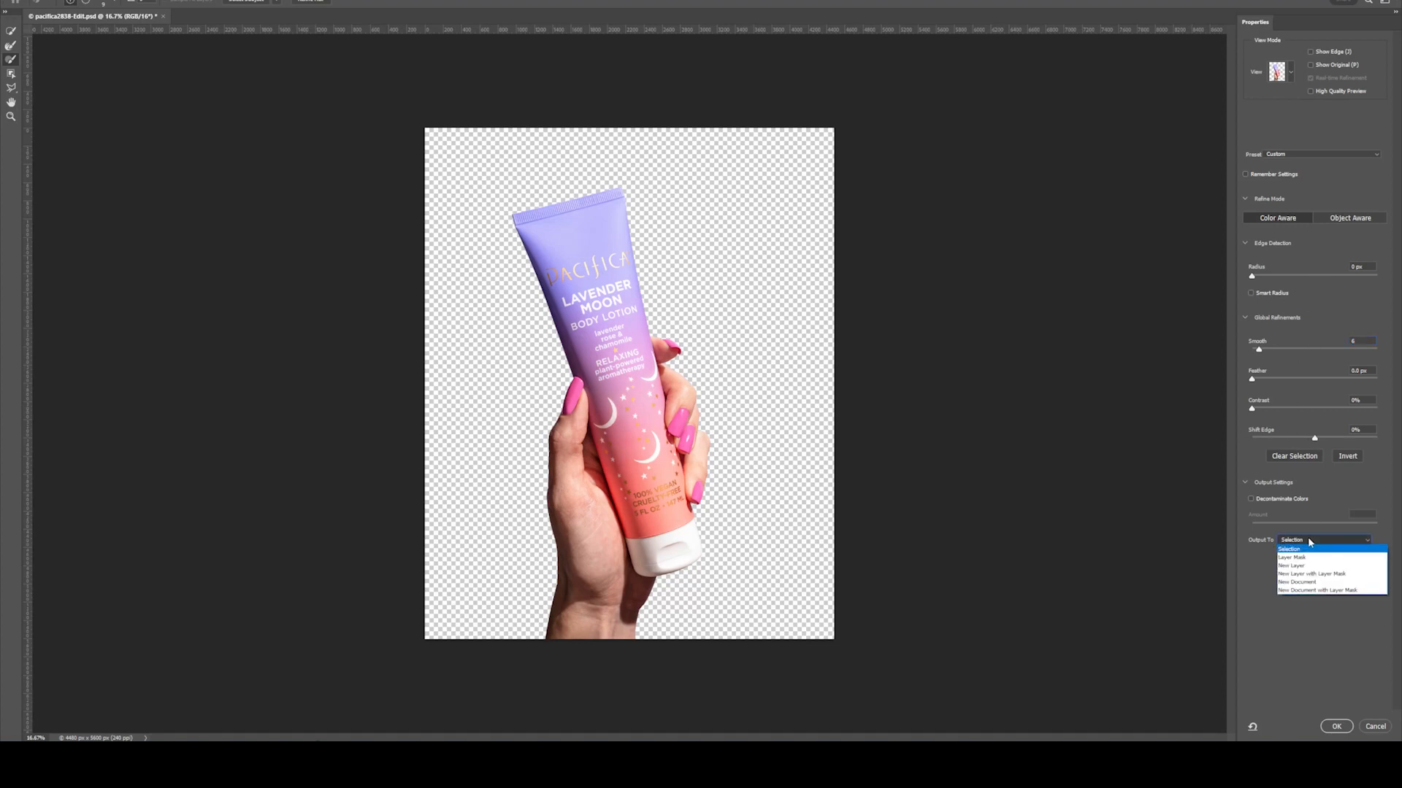
{"action": "left_click", "coordinate": [1291, 565]}
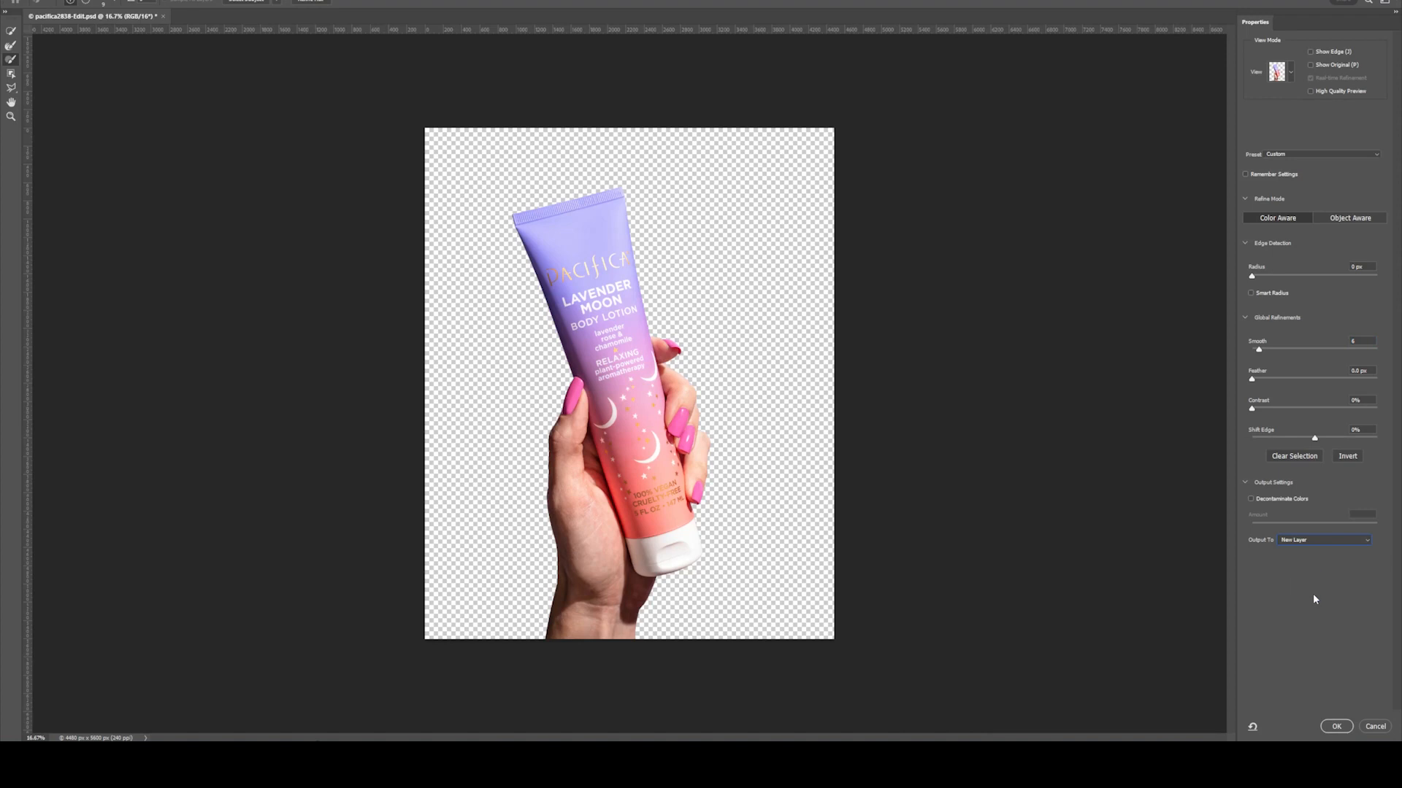
{"action": "left_click", "coordinate": [1336, 725]}
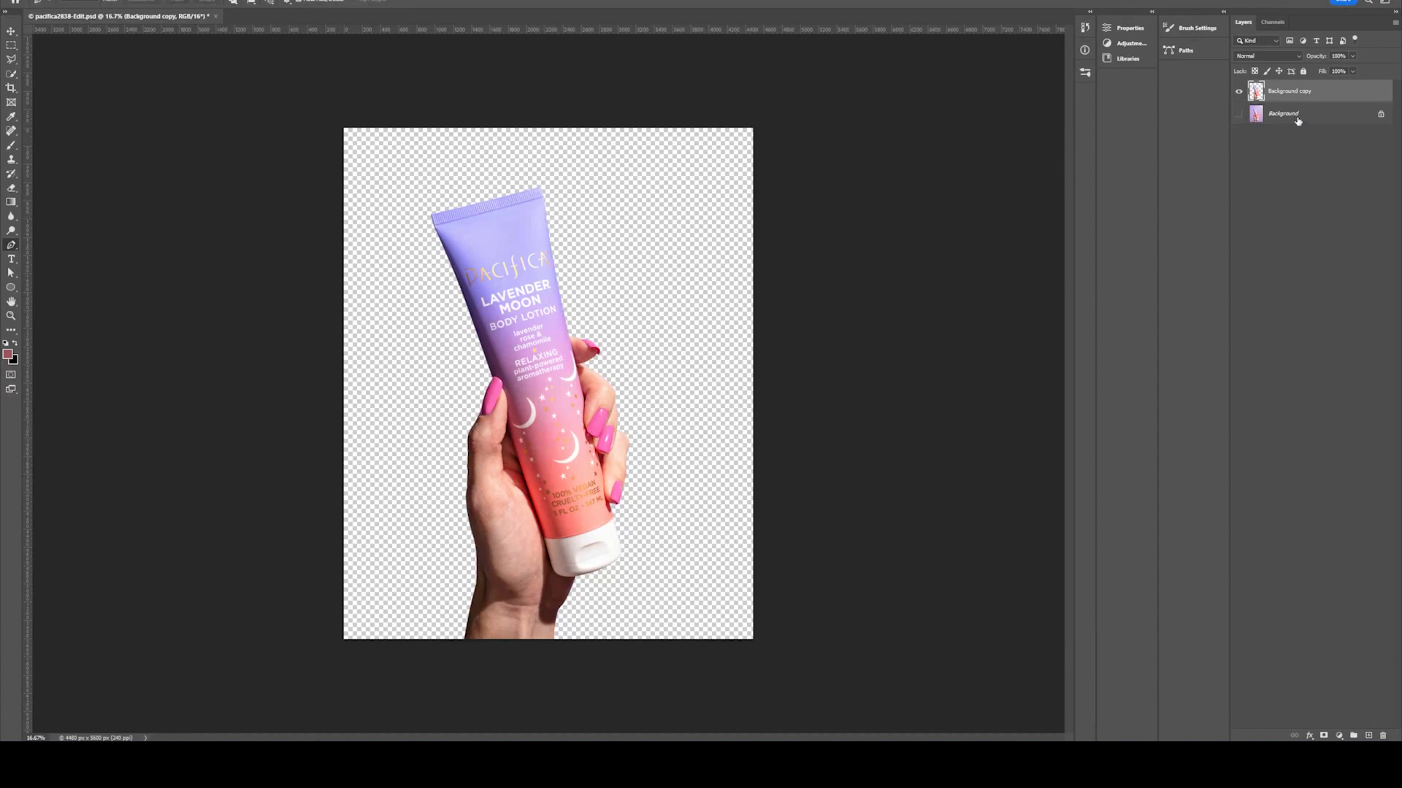
Show the Background layer again and select it, ready for a new layer above.
{"action": "left_click", "coordinate": [1238, 114]}
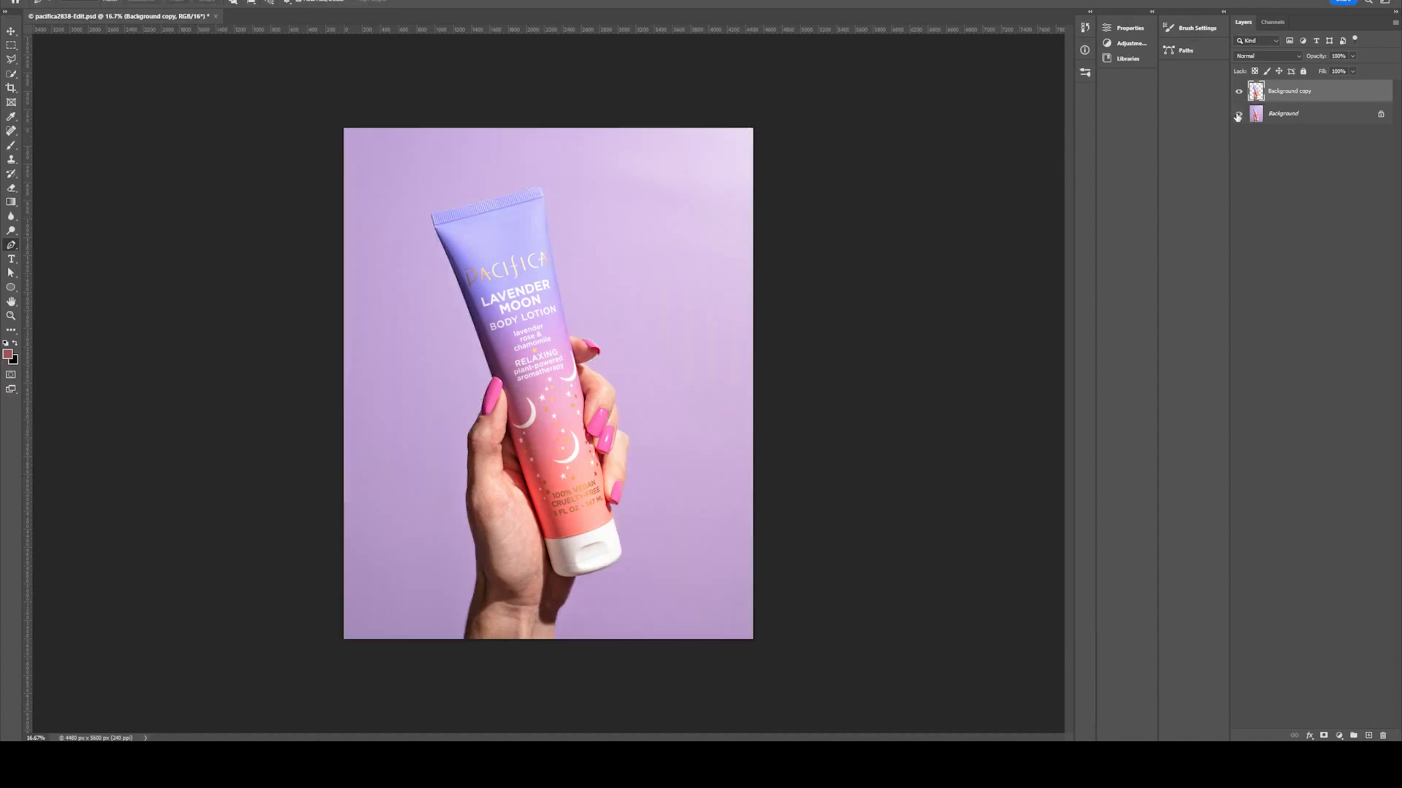
{"action": "left_click", "coordinate": [1240, 114]}
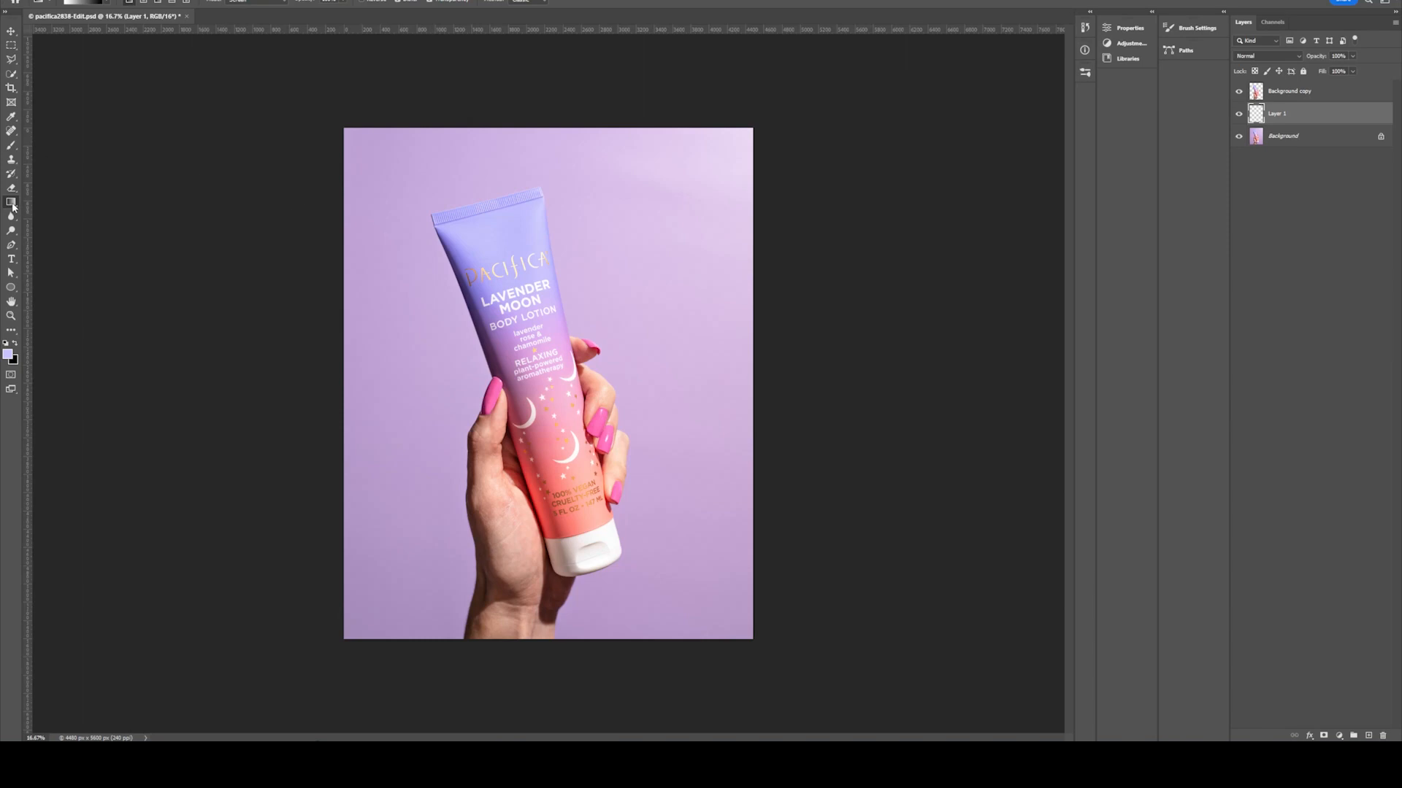
{"action": "mouse_move", "coordinate": [12, 203]}
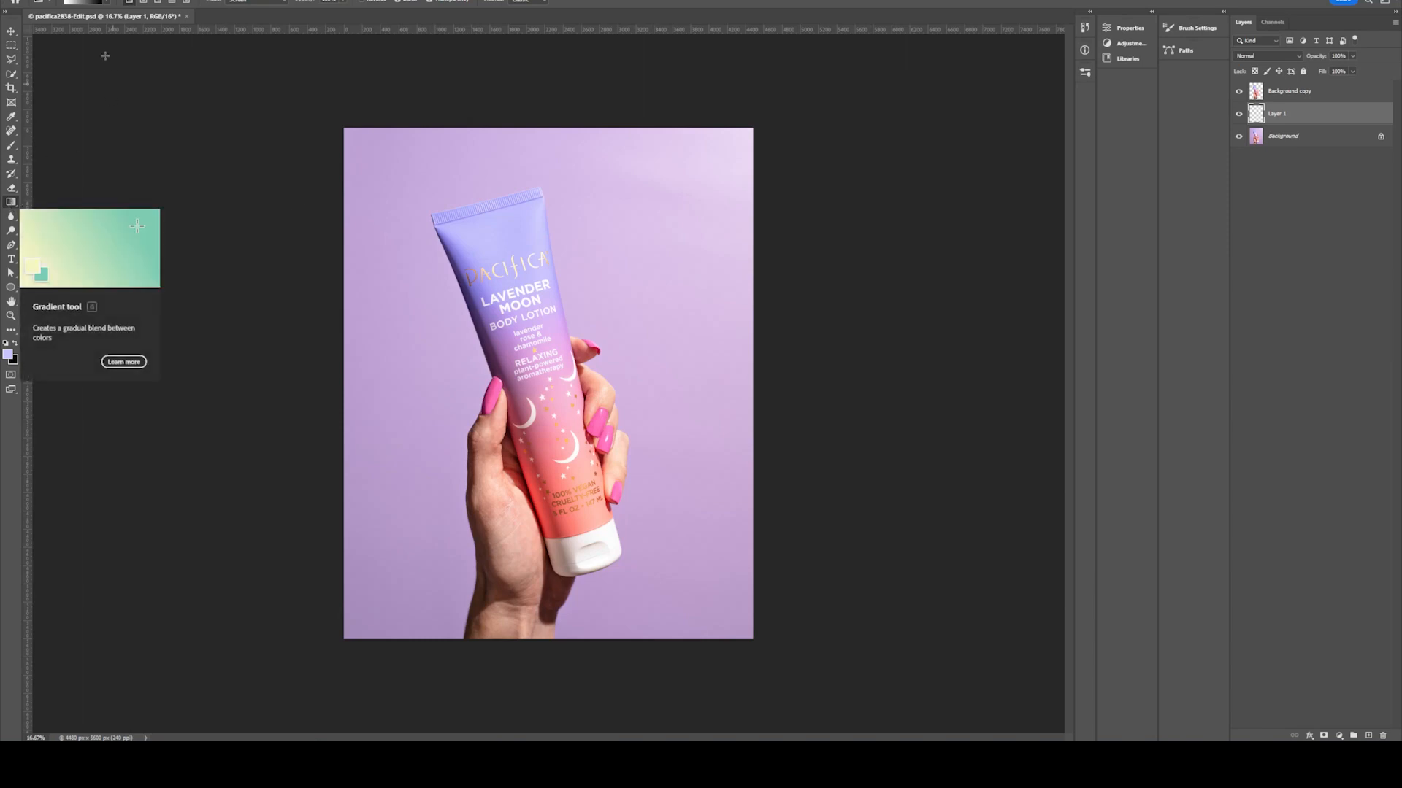
{"action": "mouse_move", "coordinate": [84, 6]}
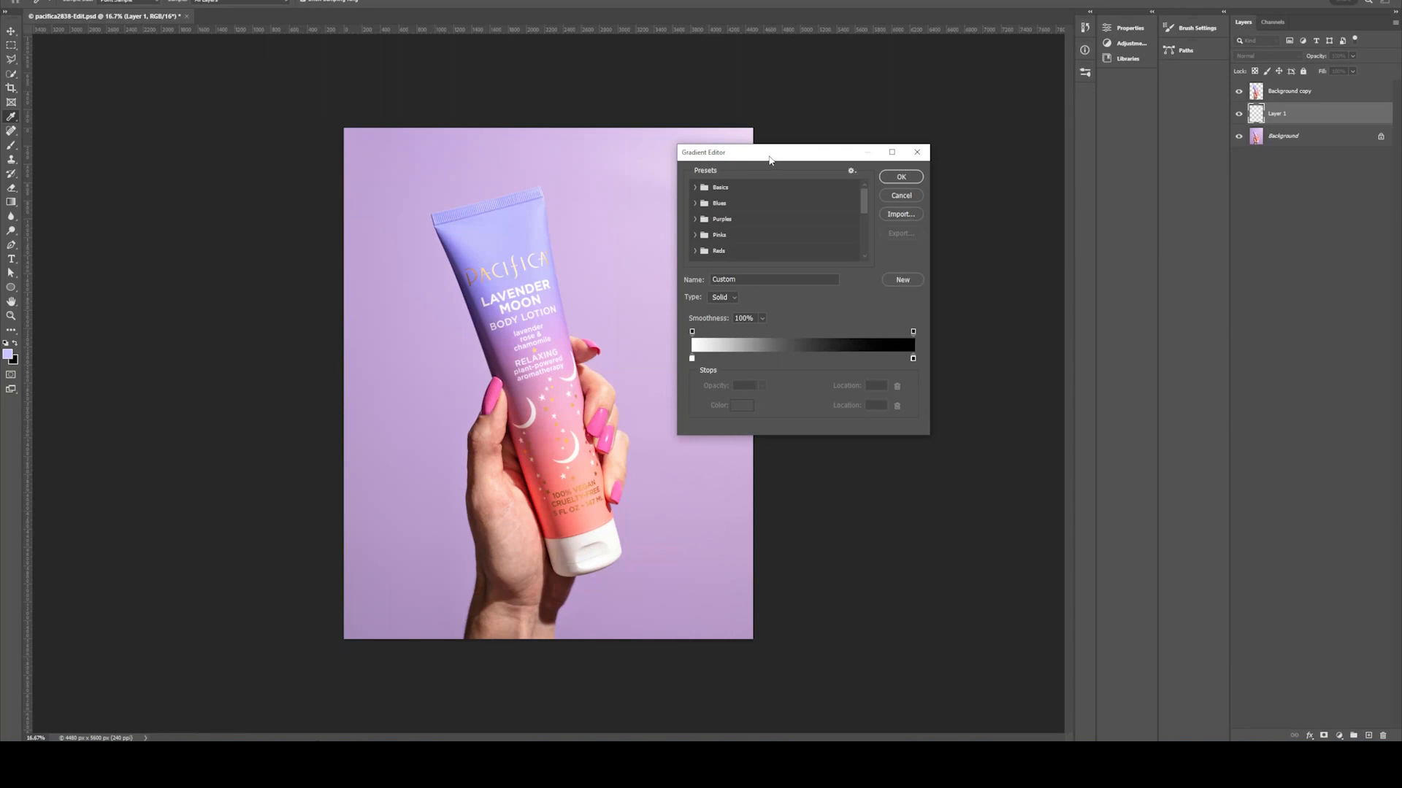
{"action": "mouse_move", "coordinate": [612, 238]}
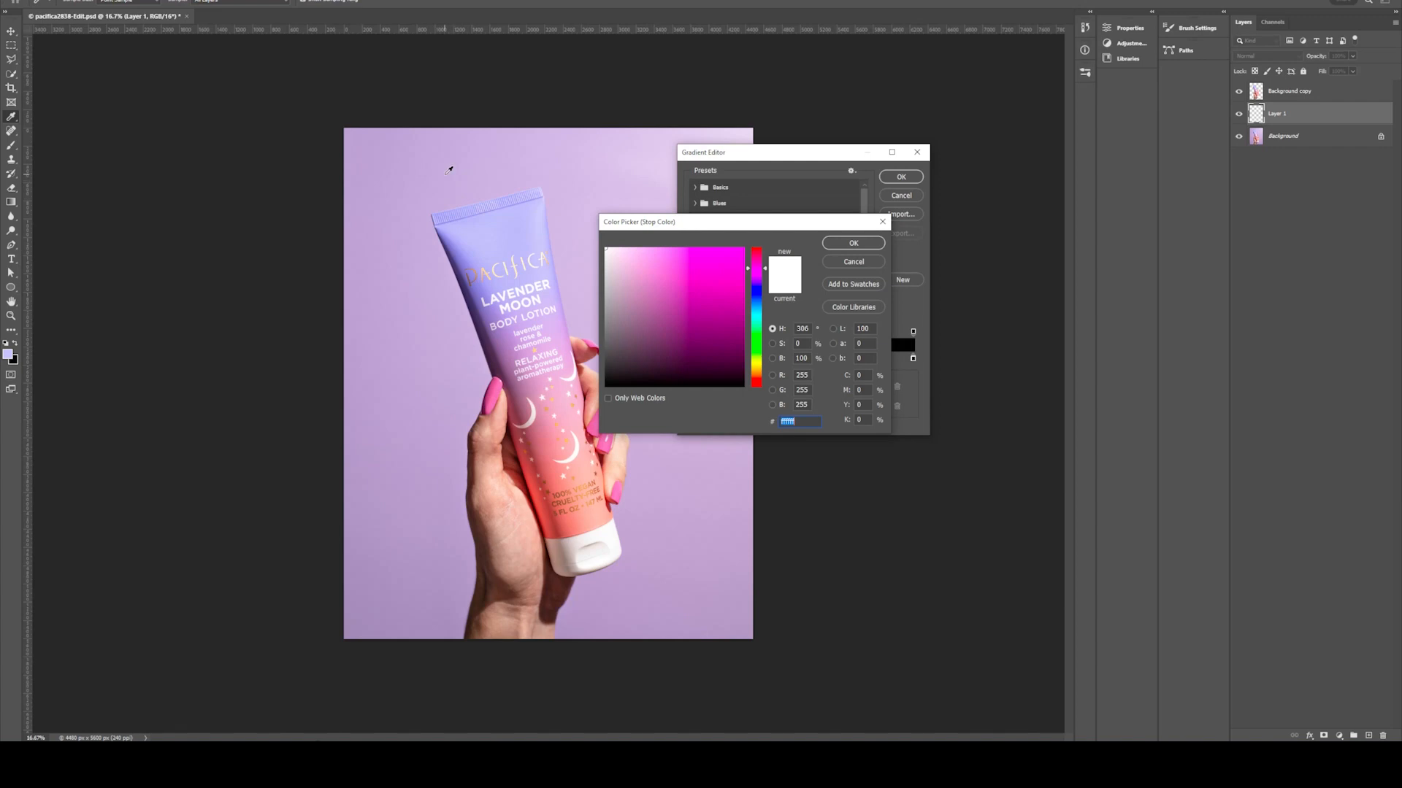
Sample lavender from the photo for the first stop and peach from the tube for the end stop.
{"action": "left_click", "coordinate": [506, 232]}
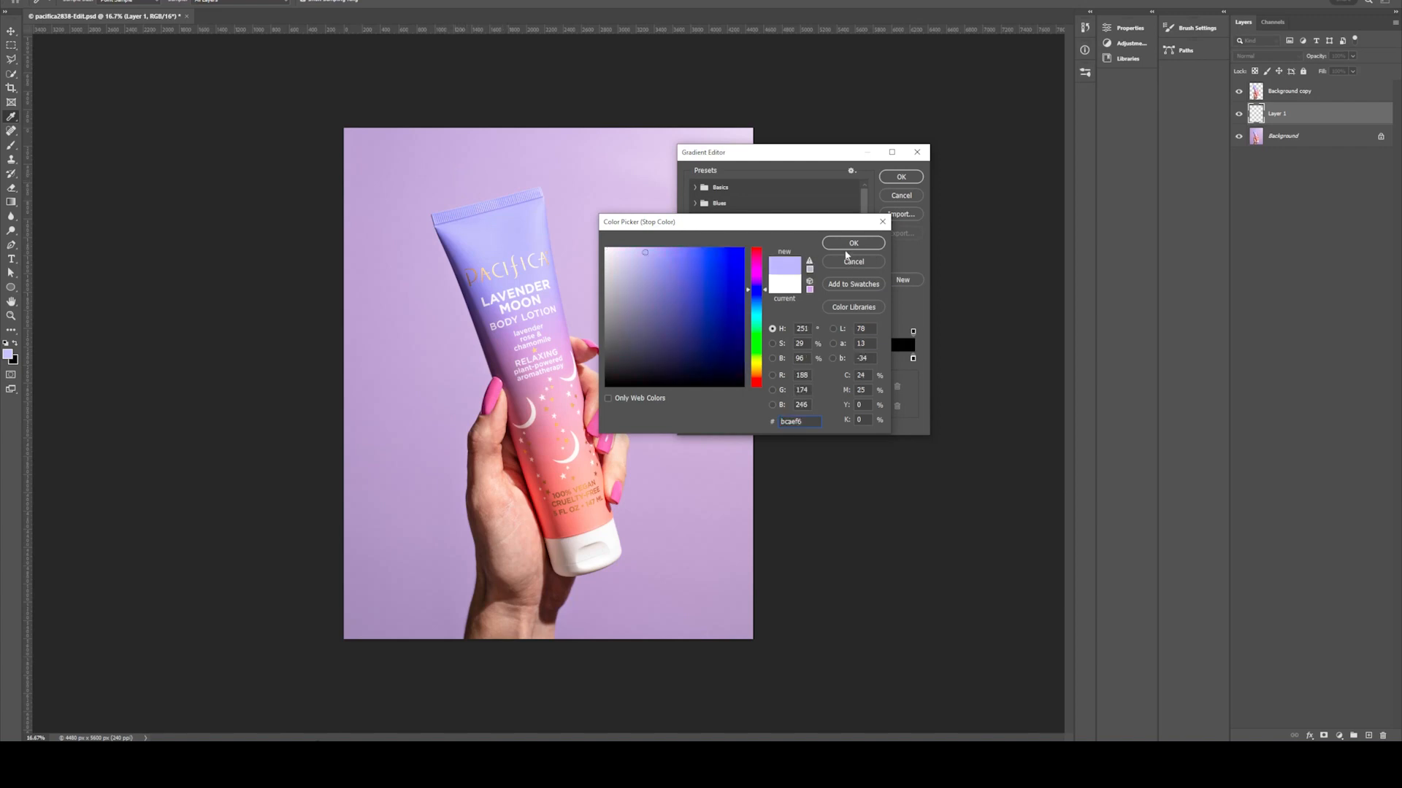
{"action": "left_click", "coordinate": [852, 242]}
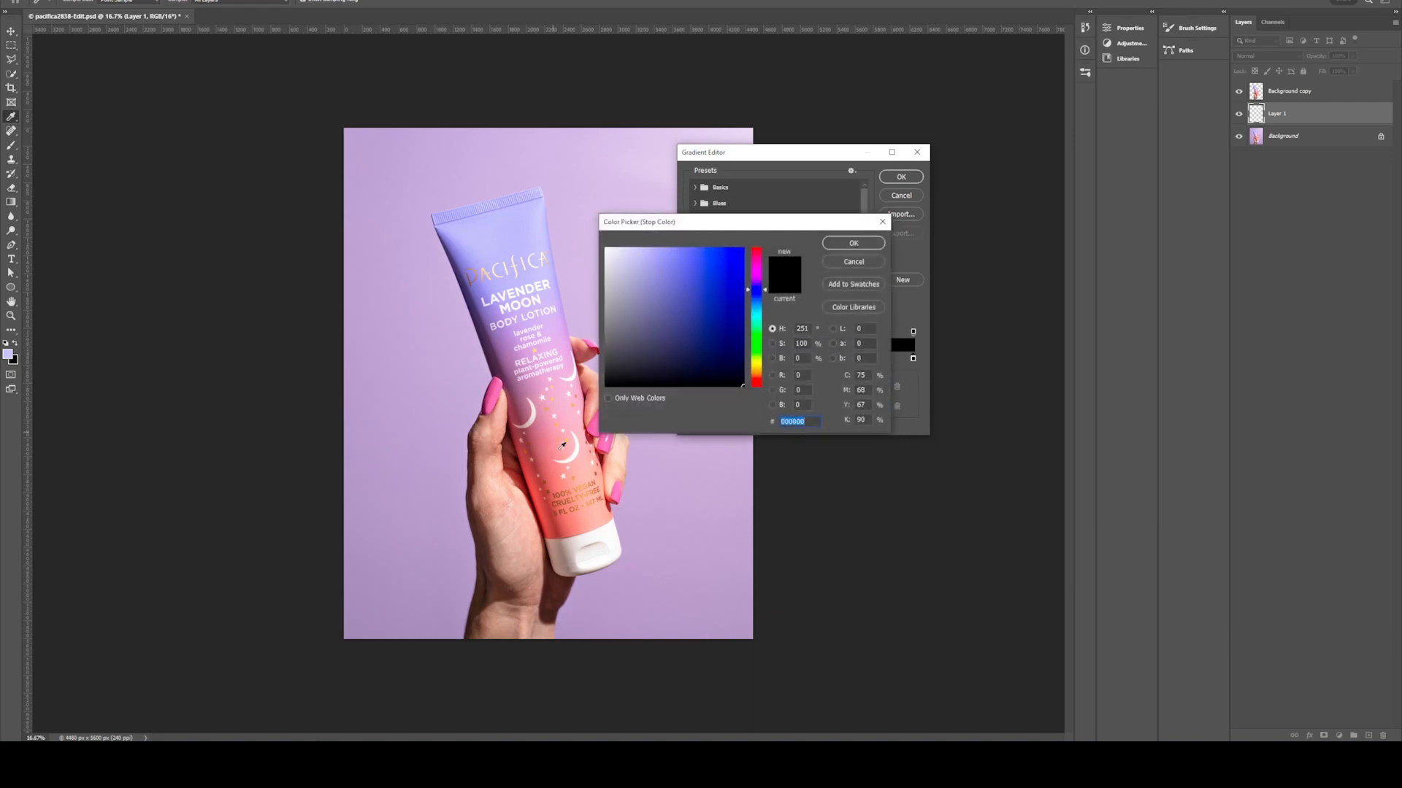
{"action": "mouse_move", "coordinate": [587, 461]}
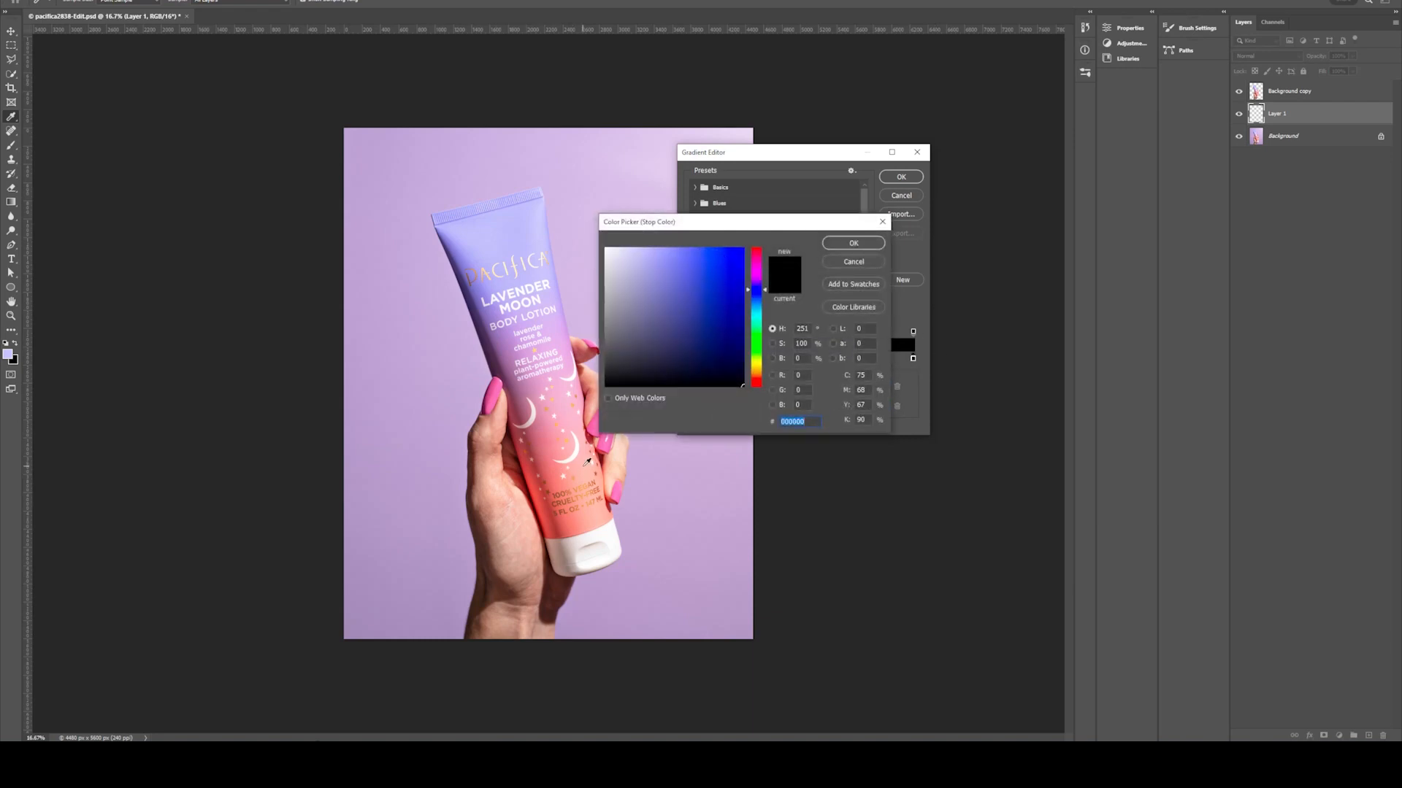
{"action": "left_click", "coordinate": [852, 242]}
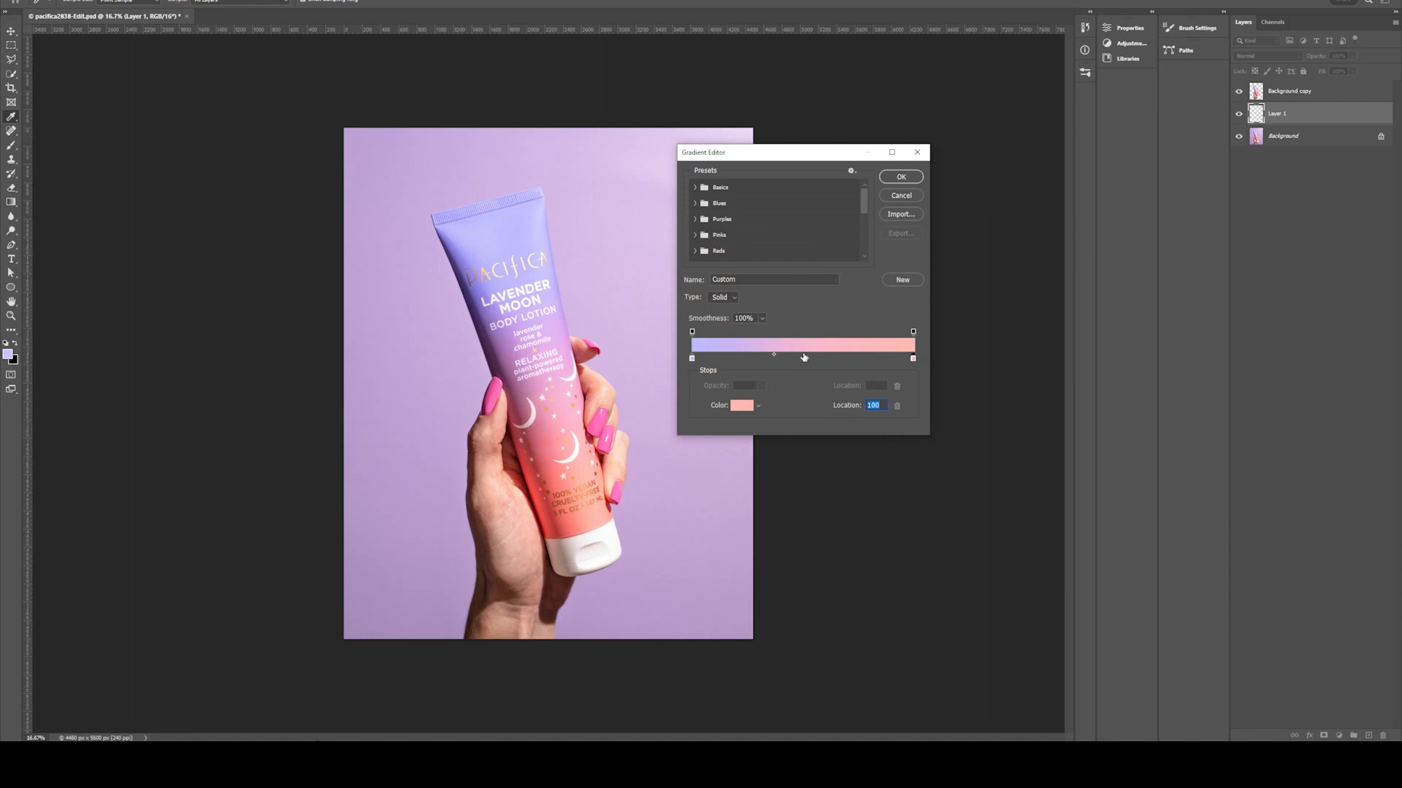
Add a pink middle stop sampled from the nails and centre it in the gradient.
{"action": "left_click_drag", "start_coordinate": [911, 359], "coordinate": [800, 359]}
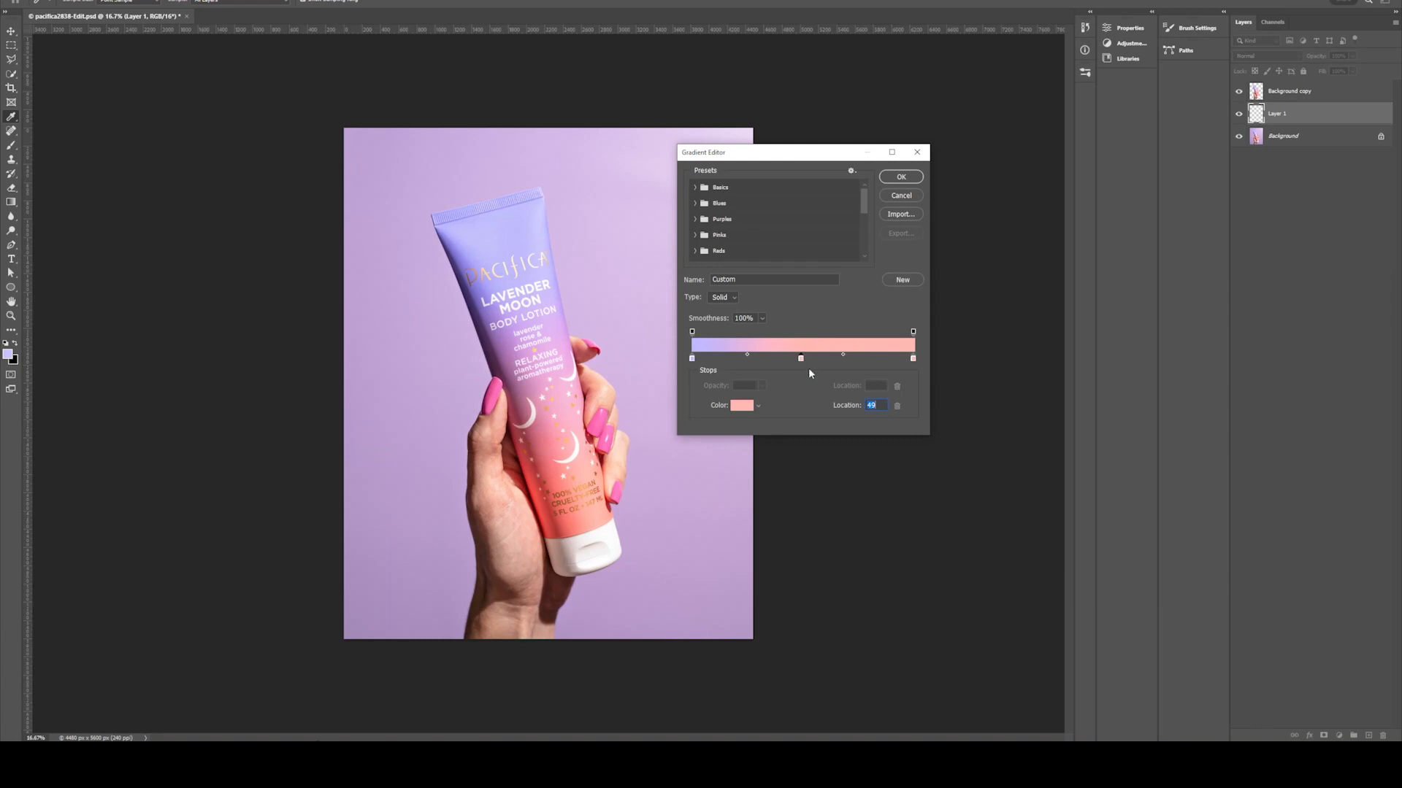
{"action": "left_click", "coordinate": [744, 405]}
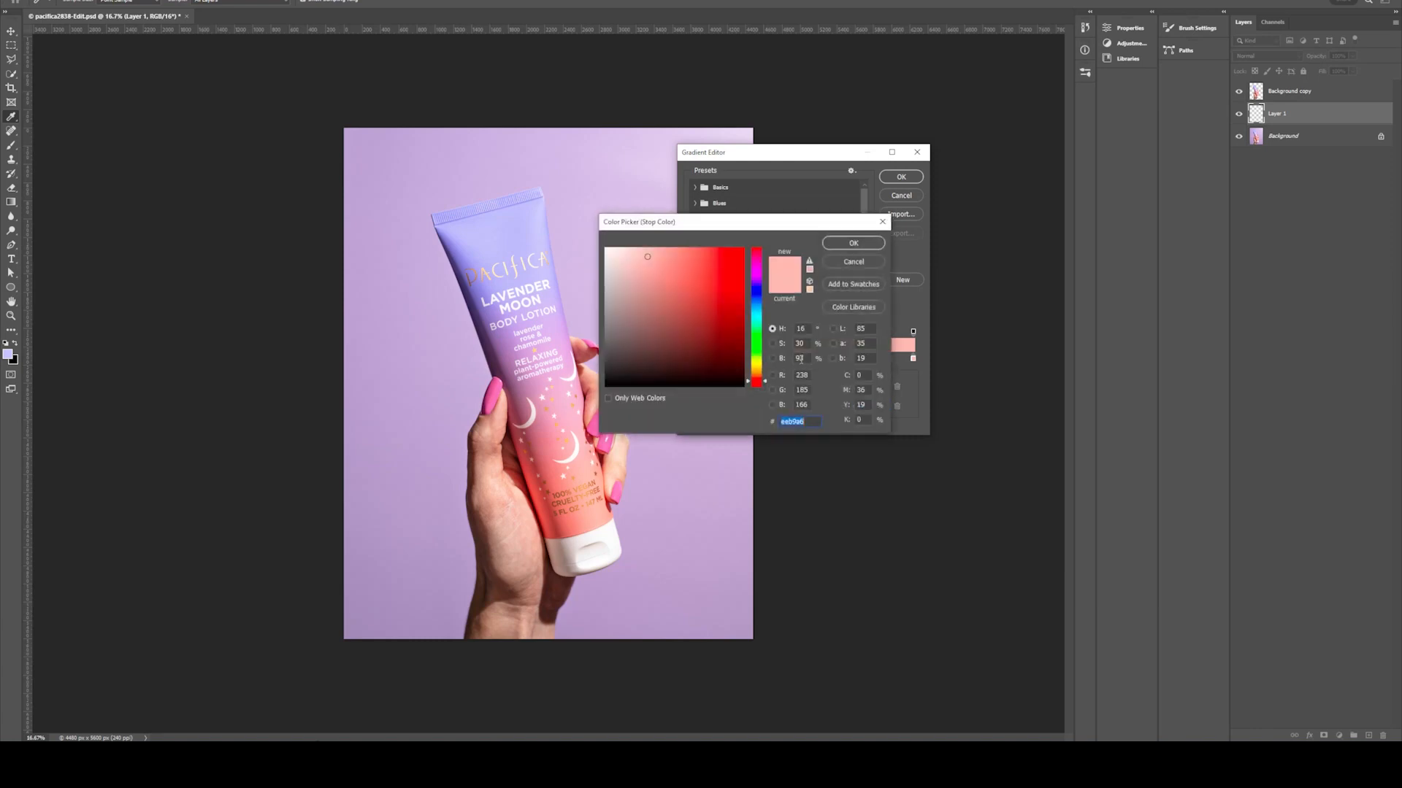
{"action": "mouse_move", "coordinate": [559, 345]}
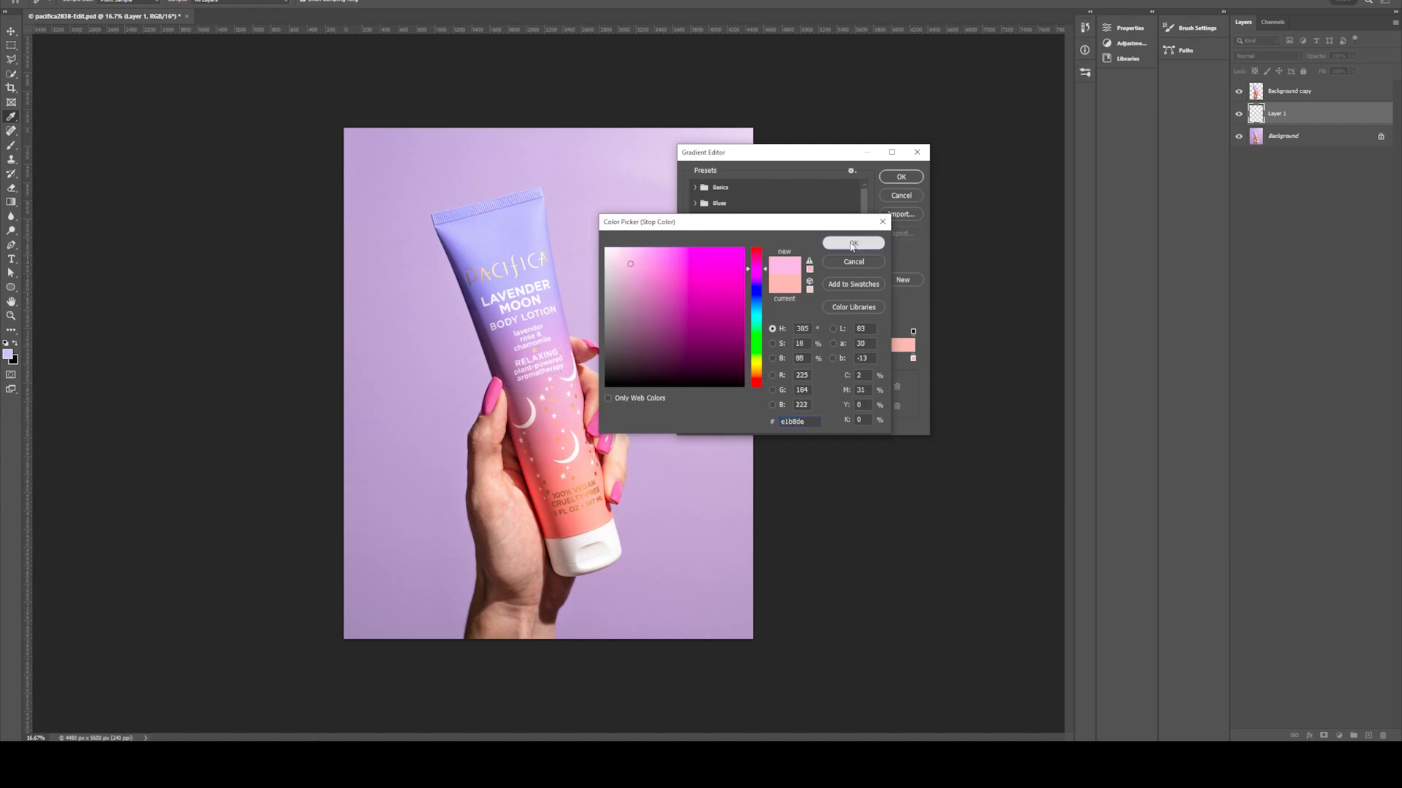
{"action": "left_click", "coordinate": [851, 243]}
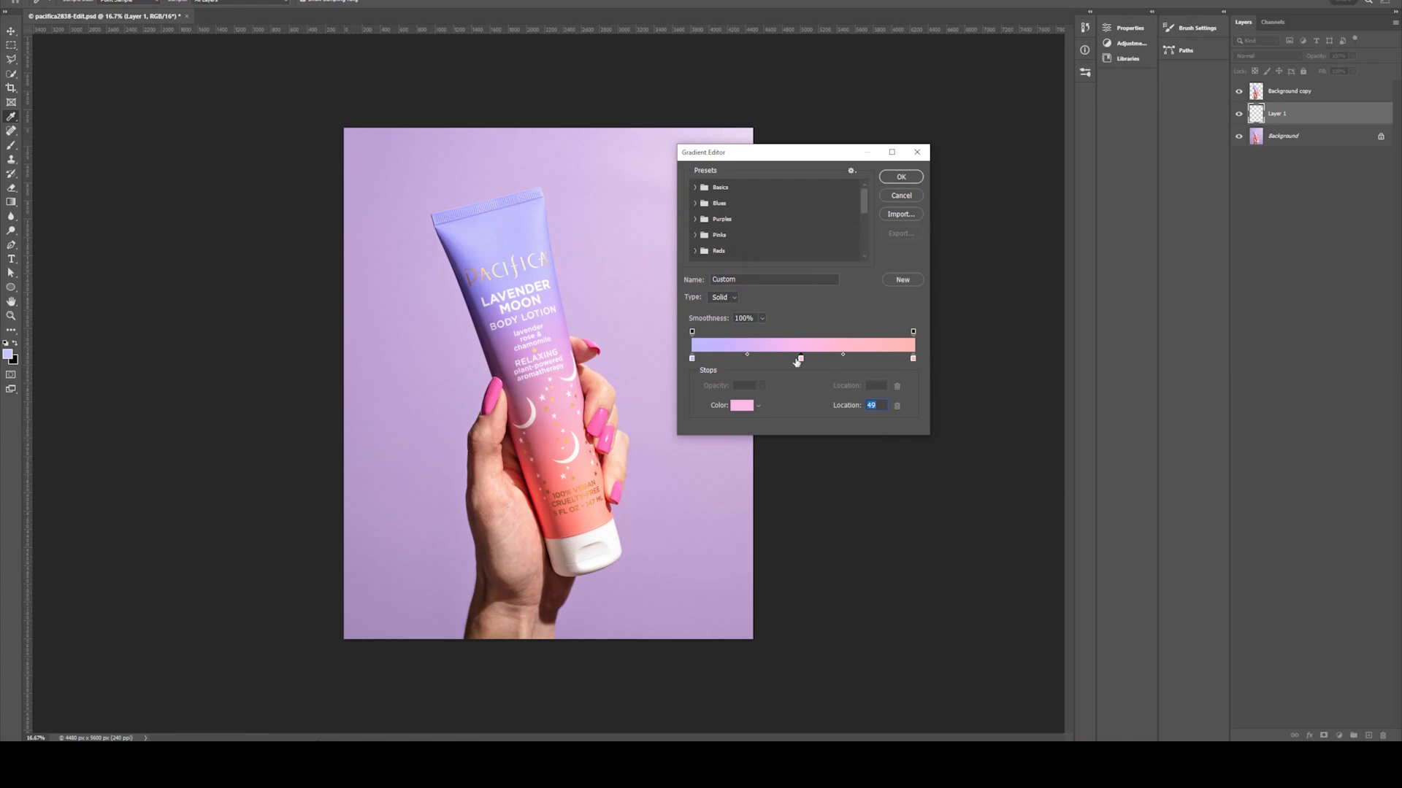
{"action": "left_click_drag", "start_coordinate": [799, 359], "coordinate": [788, 359]}
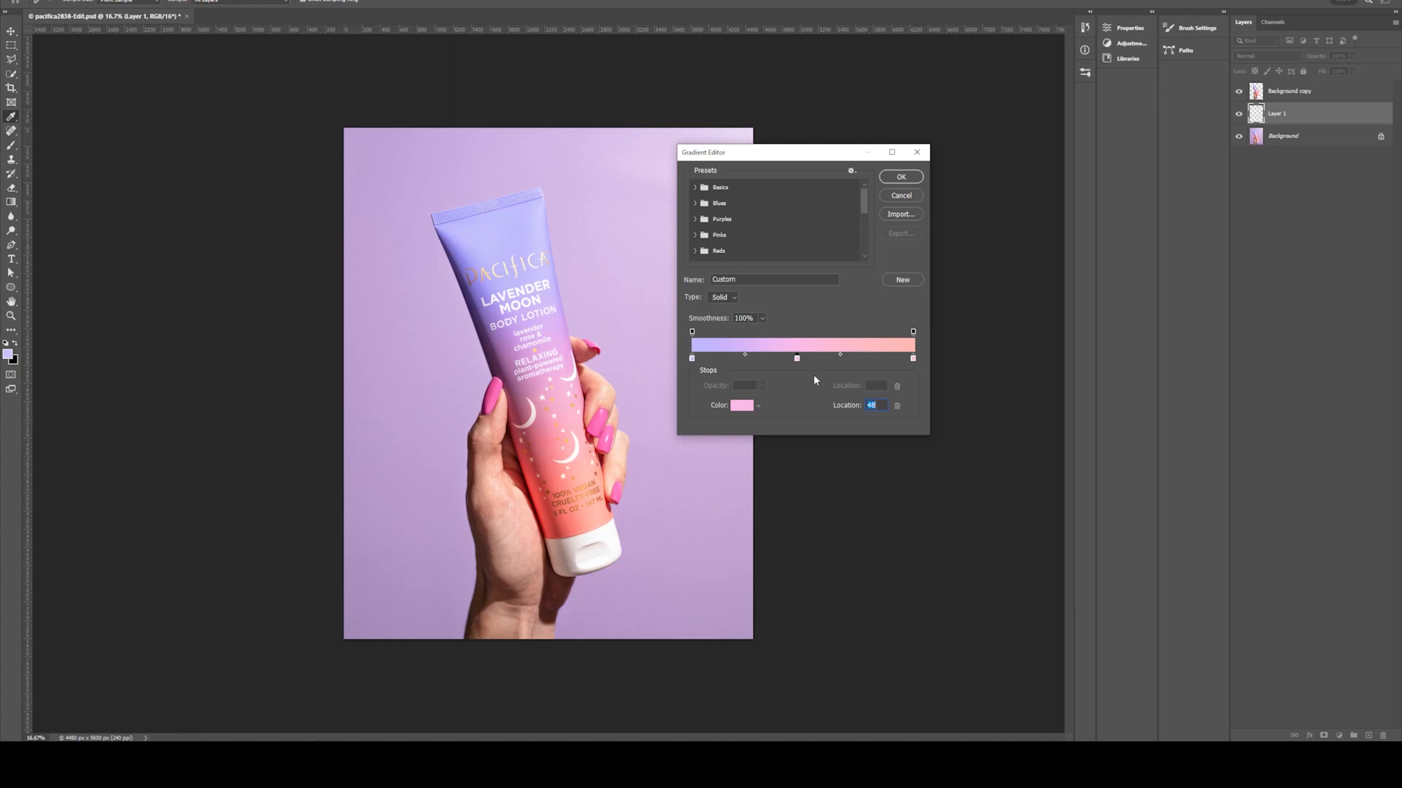
{"action": "mouse_move", "coordinate": [958, 218]}
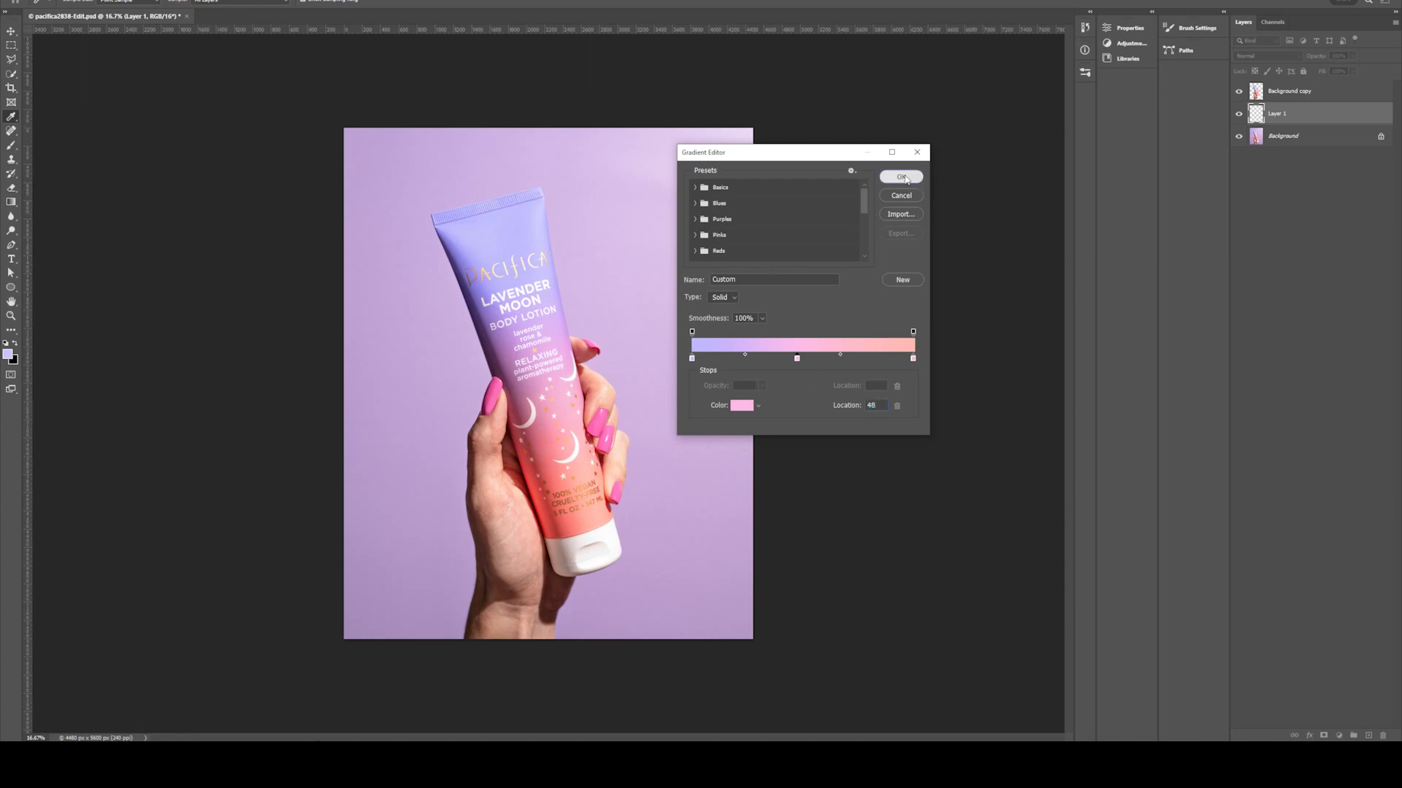
Accept the lavender-pink-peach gradient and drag it diagonally across Layer 1 behind the hand.
{"action": "left_click", "coordinate": [901, 176]}
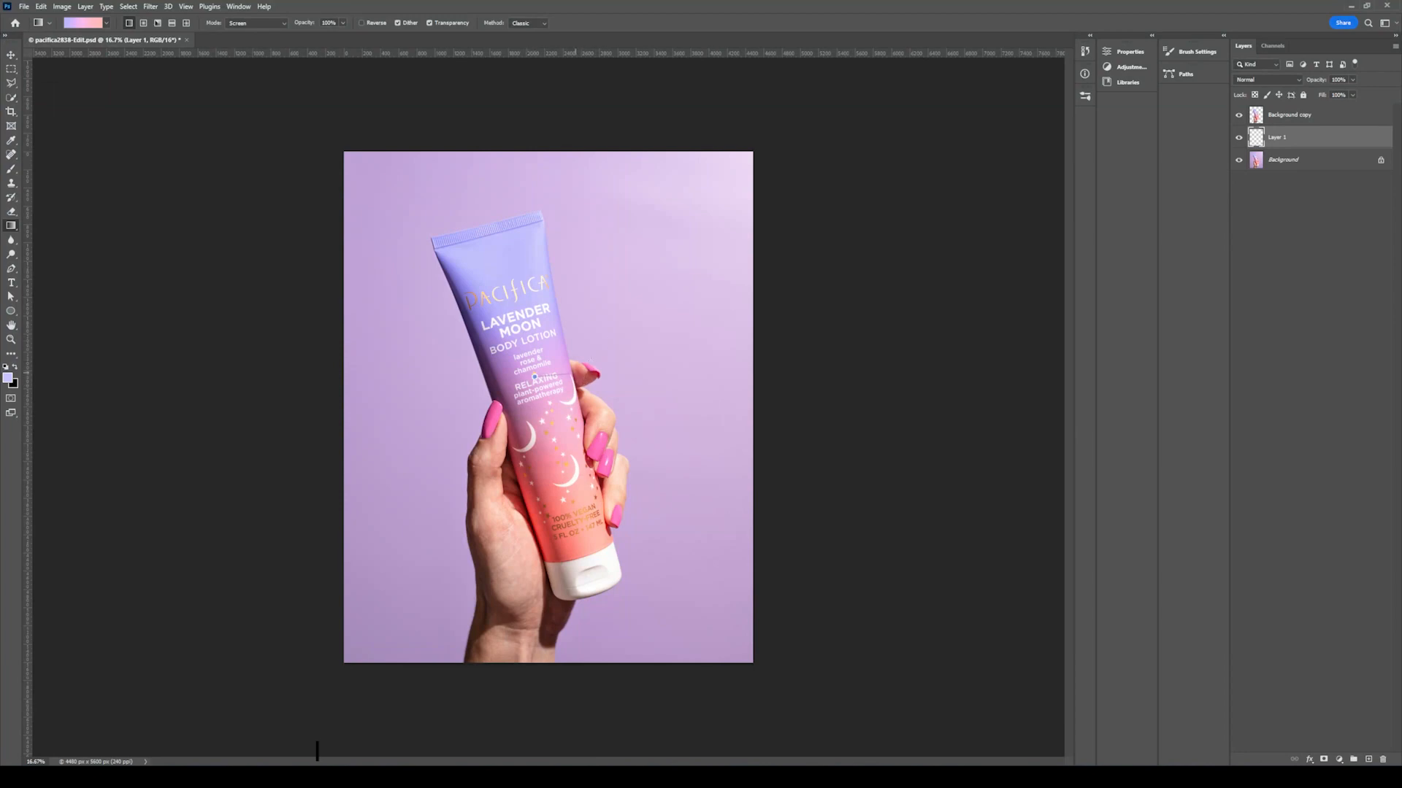
{"action": "left_click_drag", "start_coordinate": [531, 377], "coordinate": [829, 377]}
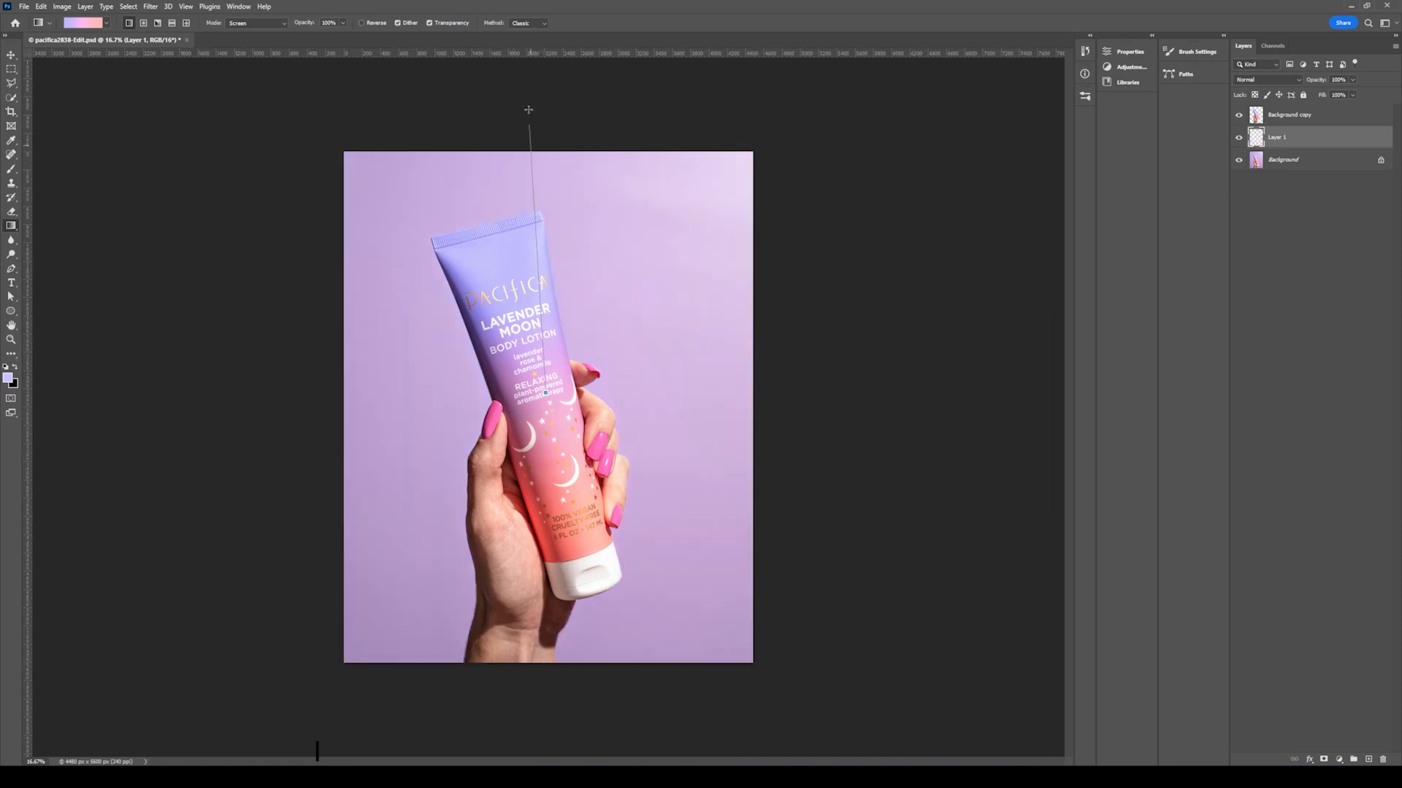
{"action": "left_click_drag", "start_coordinate": [527, 130], "coordinate": [545, 393]}
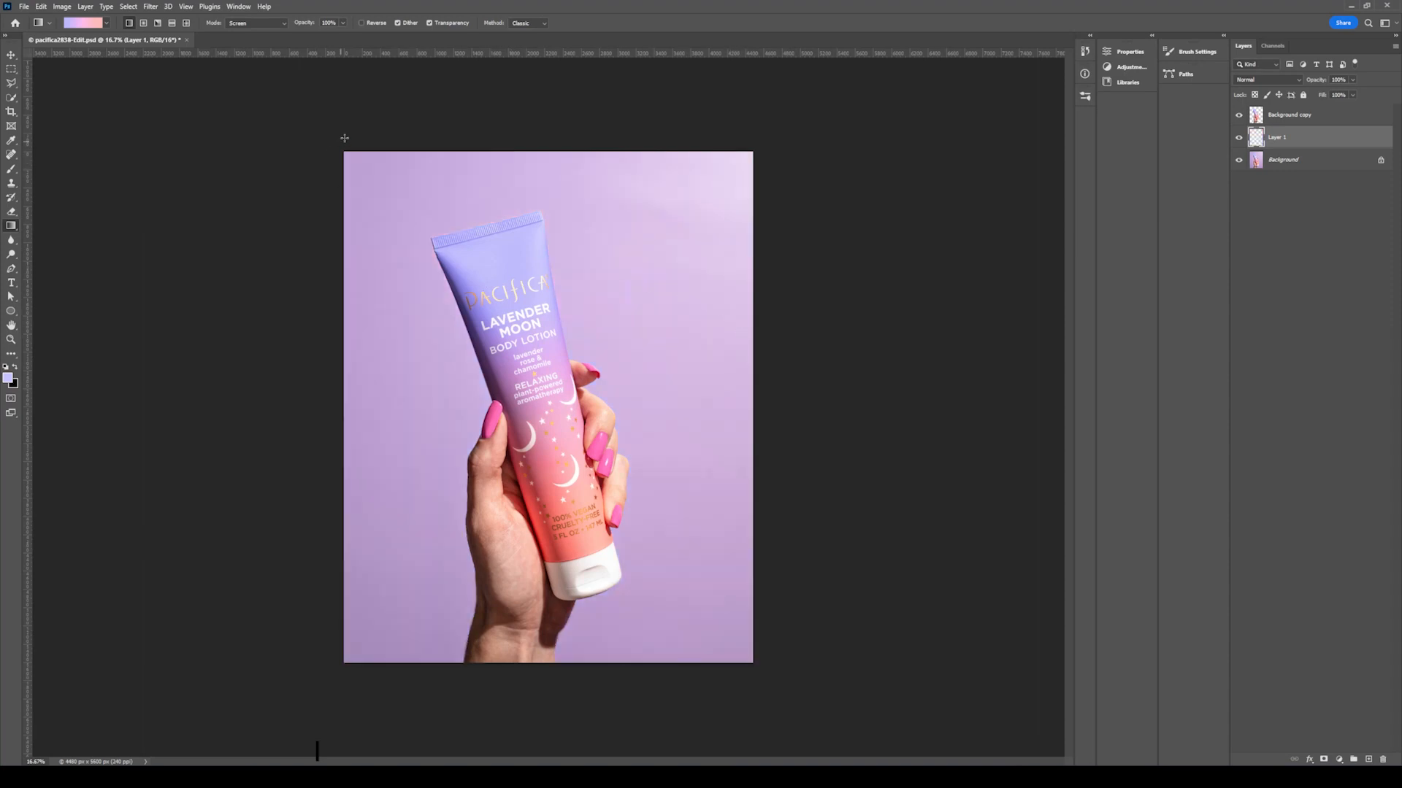
{"action": "left_click_drag", "start_coordinate": [344, 138], "coordinate": [759, 670]}
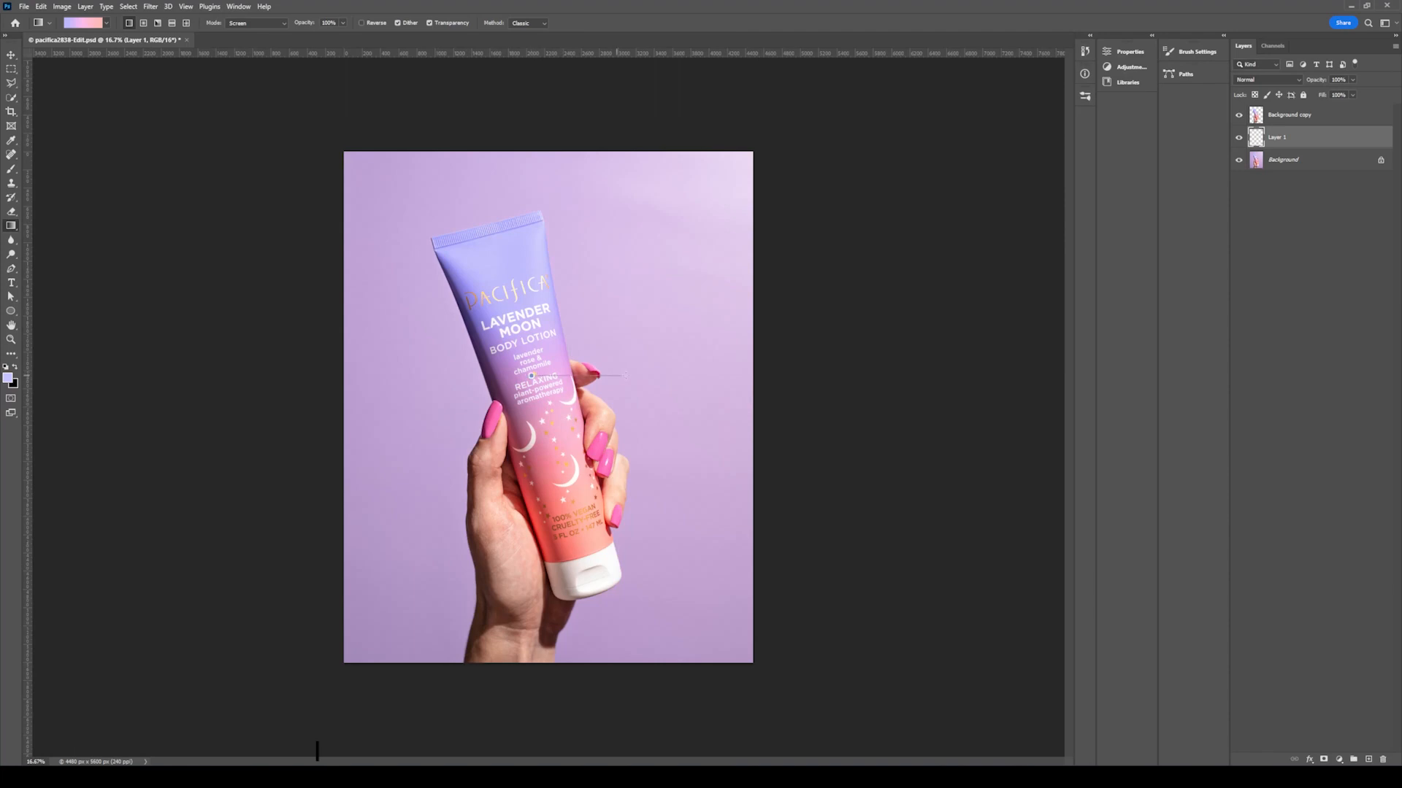
{"action": "left_click_drag", "start_coordinate": [530, 375], "coordinate": [627, 375]}
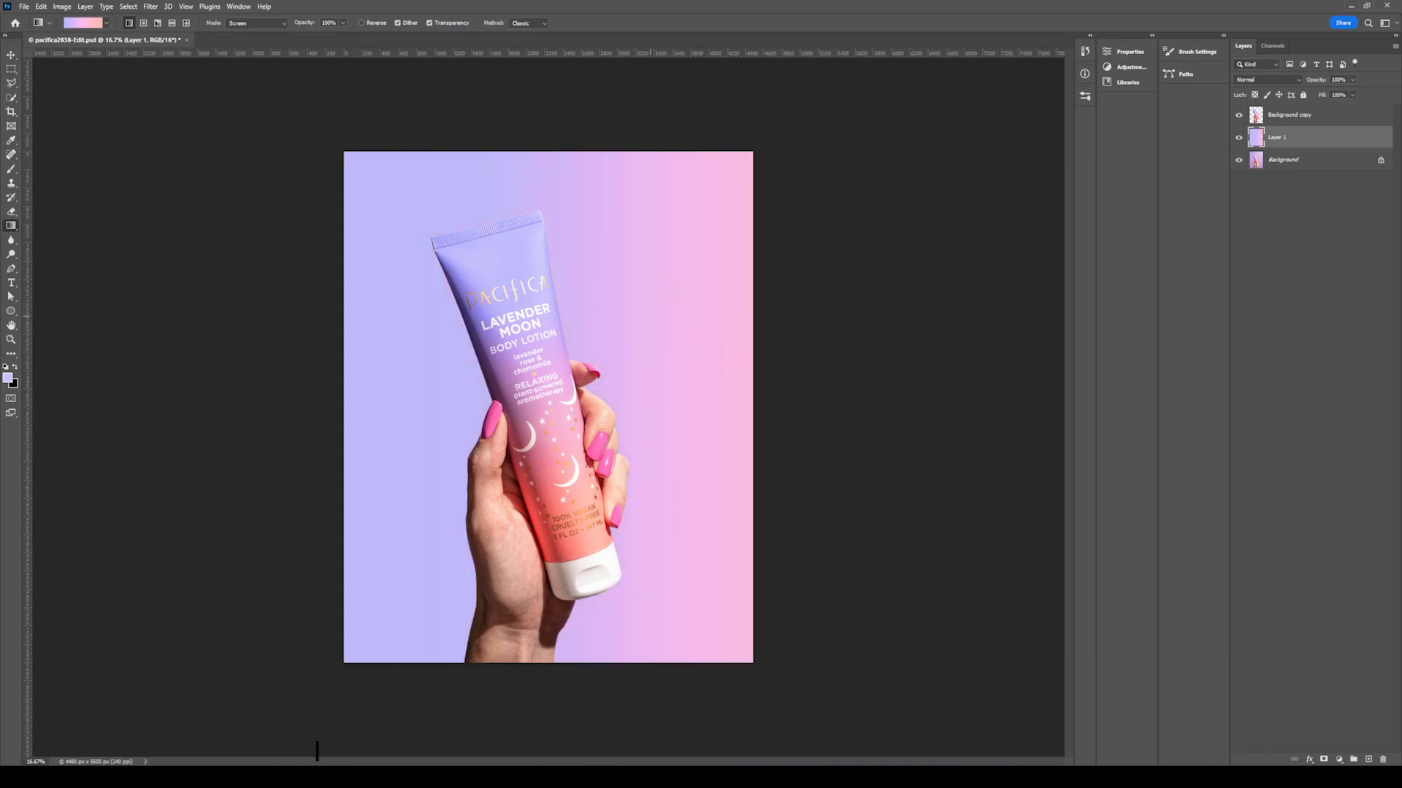
{"action": "mouse_move", "coordinate": [822, 341]}
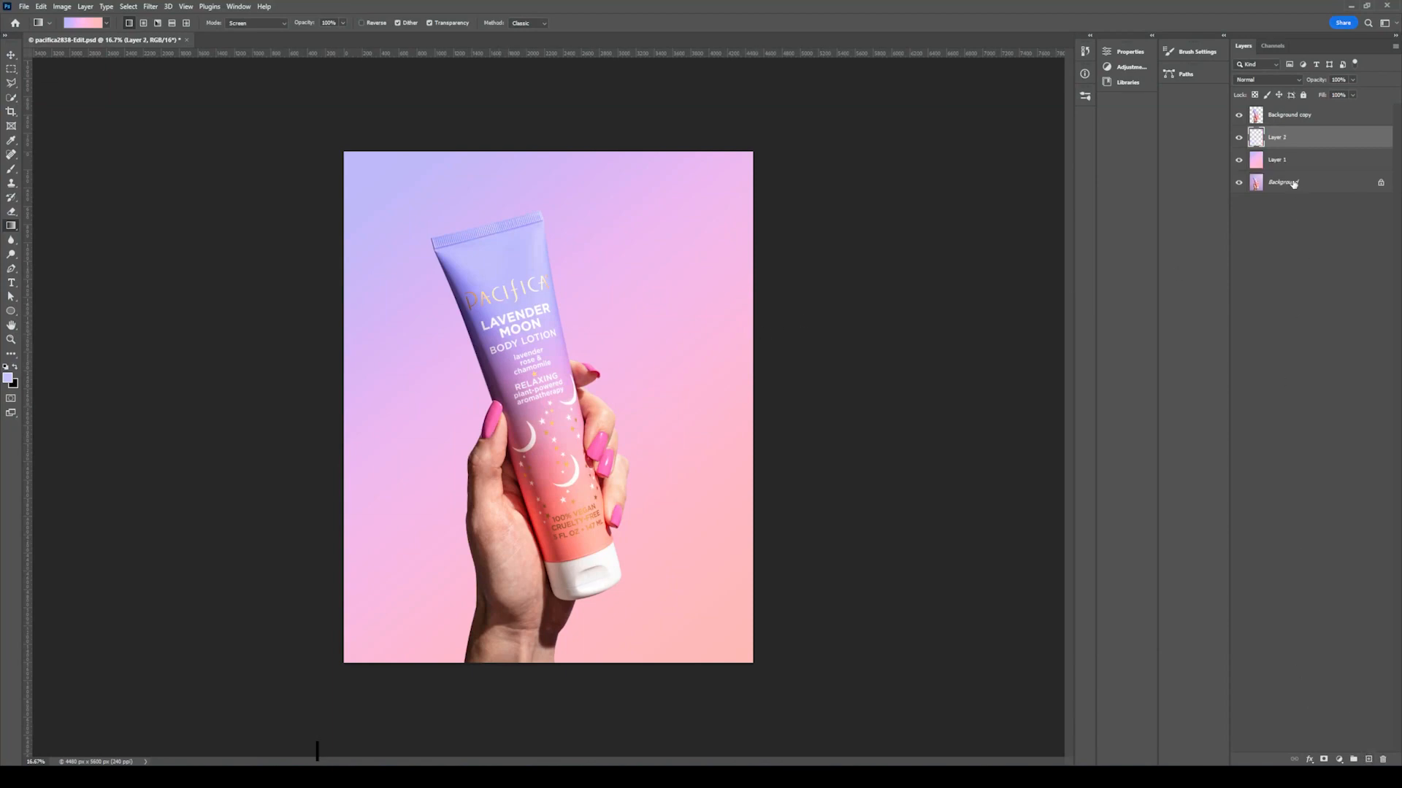
Paint a large soft white glow behind the tube on Layer 2 and fade it to about 40% opacity.
{"action": "left_click", "coordinate": [12, 169]}
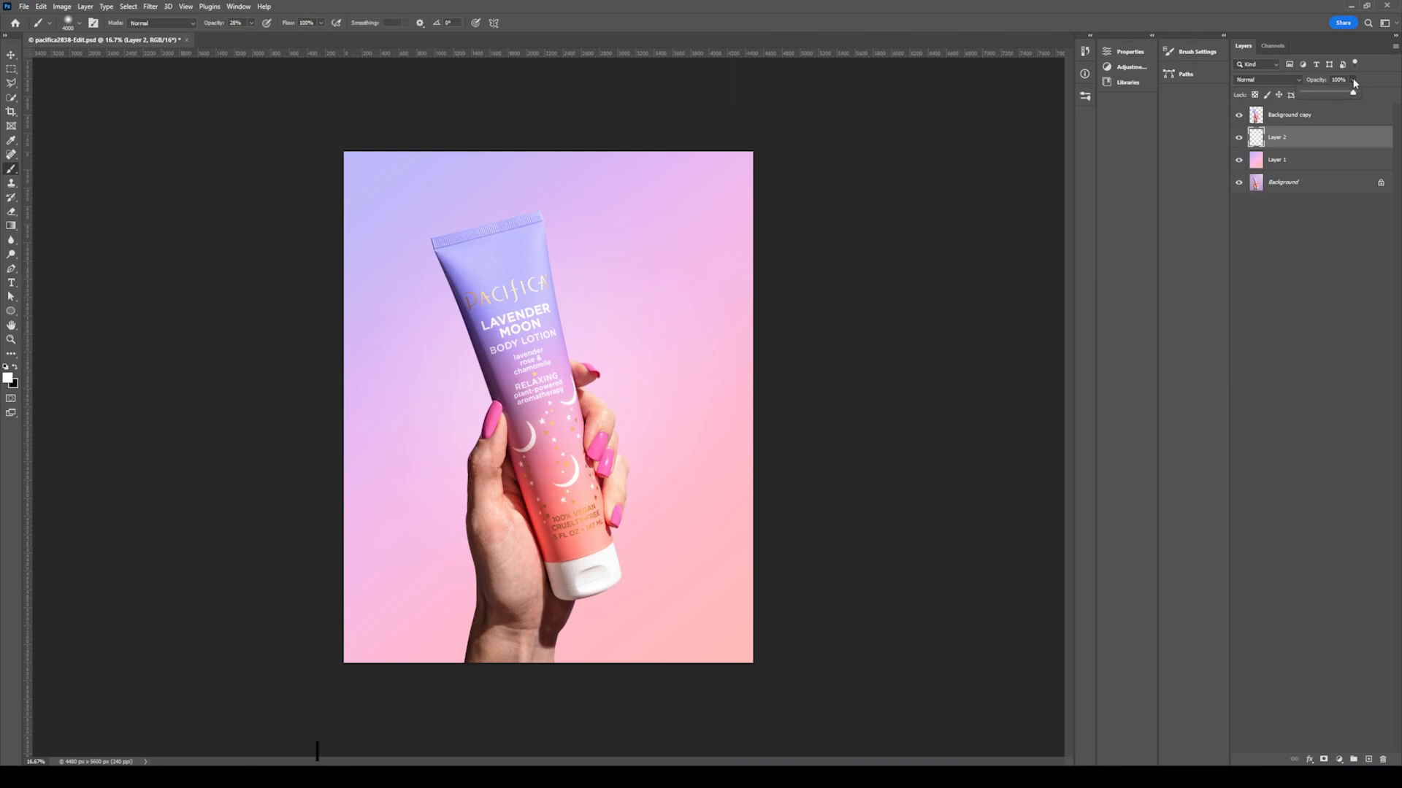
{"action": "left_click", "coordinate": [1338, 79]}
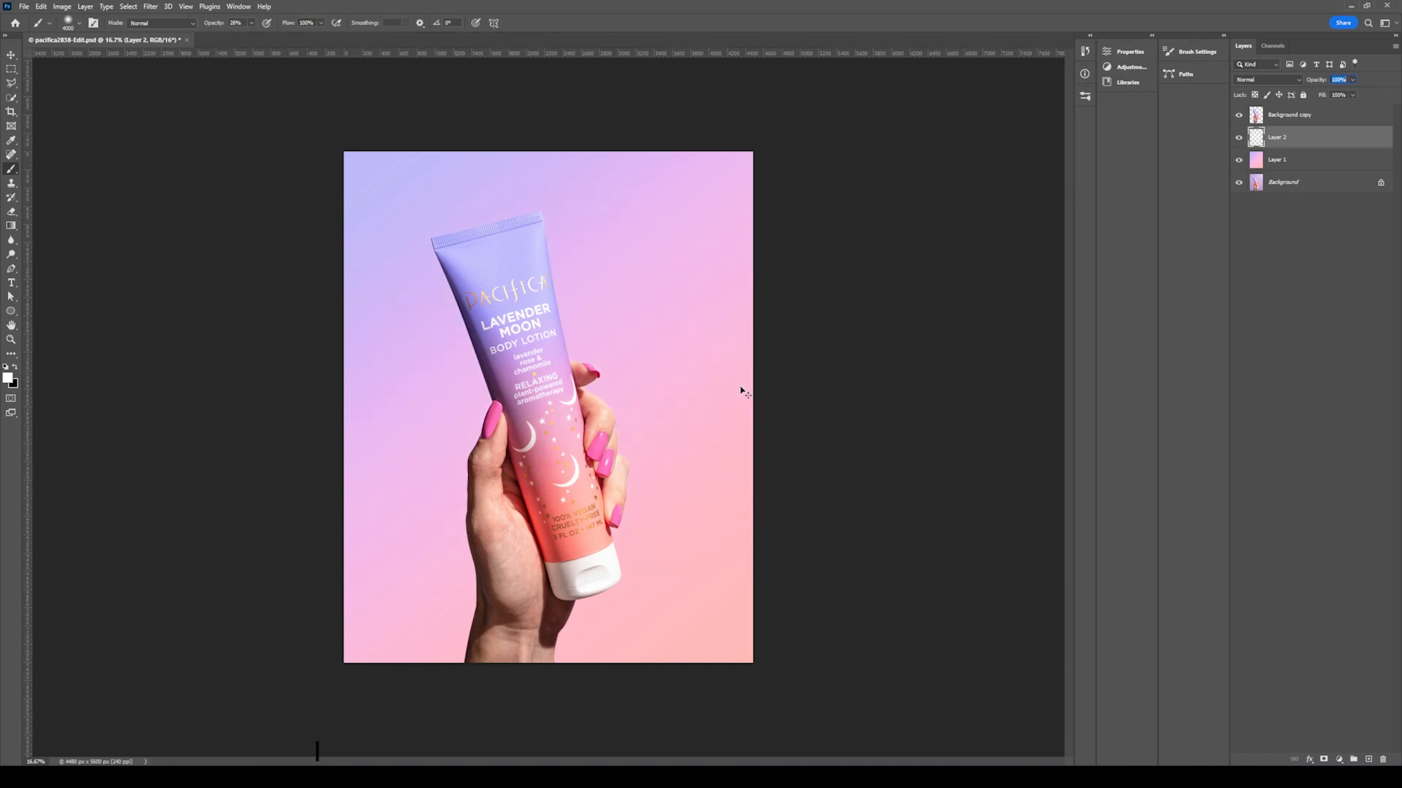
{"action": "left_click", "coordinate": [249, 22]}
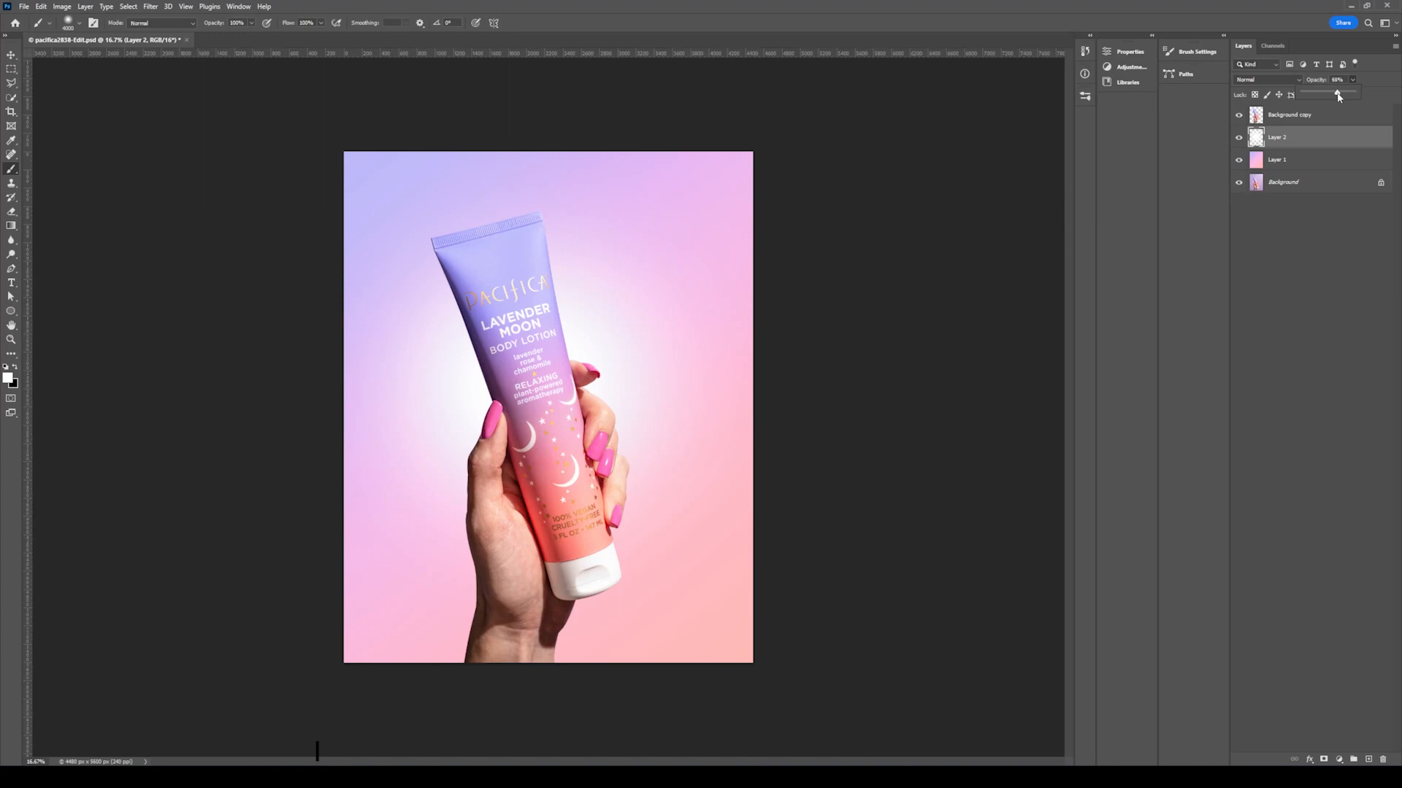
{"action": "left_click_drag", "start_coordinate": [1336, 94], "coordinate": [1322, 93]}
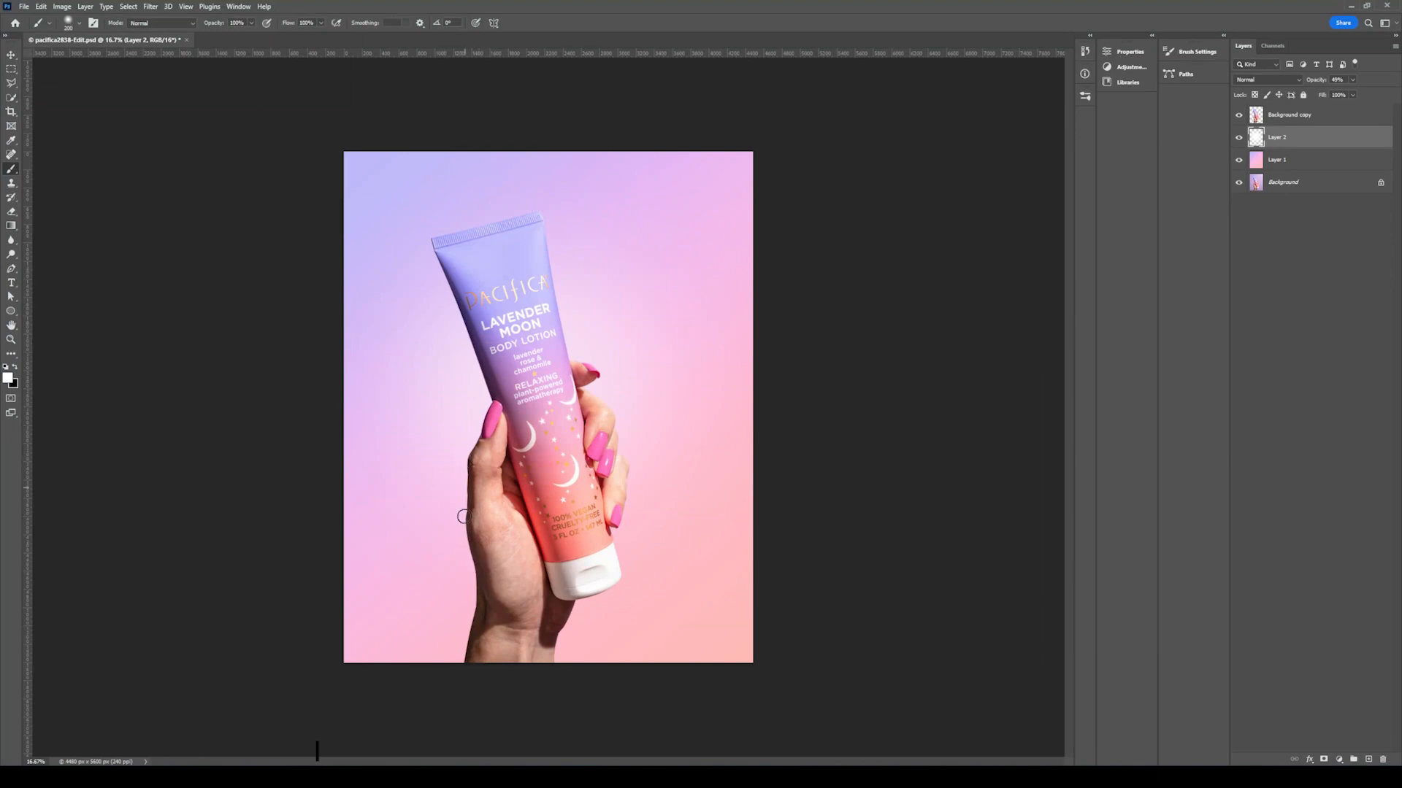
{"action": "mouse_move", "coordinate": [484, 554]}
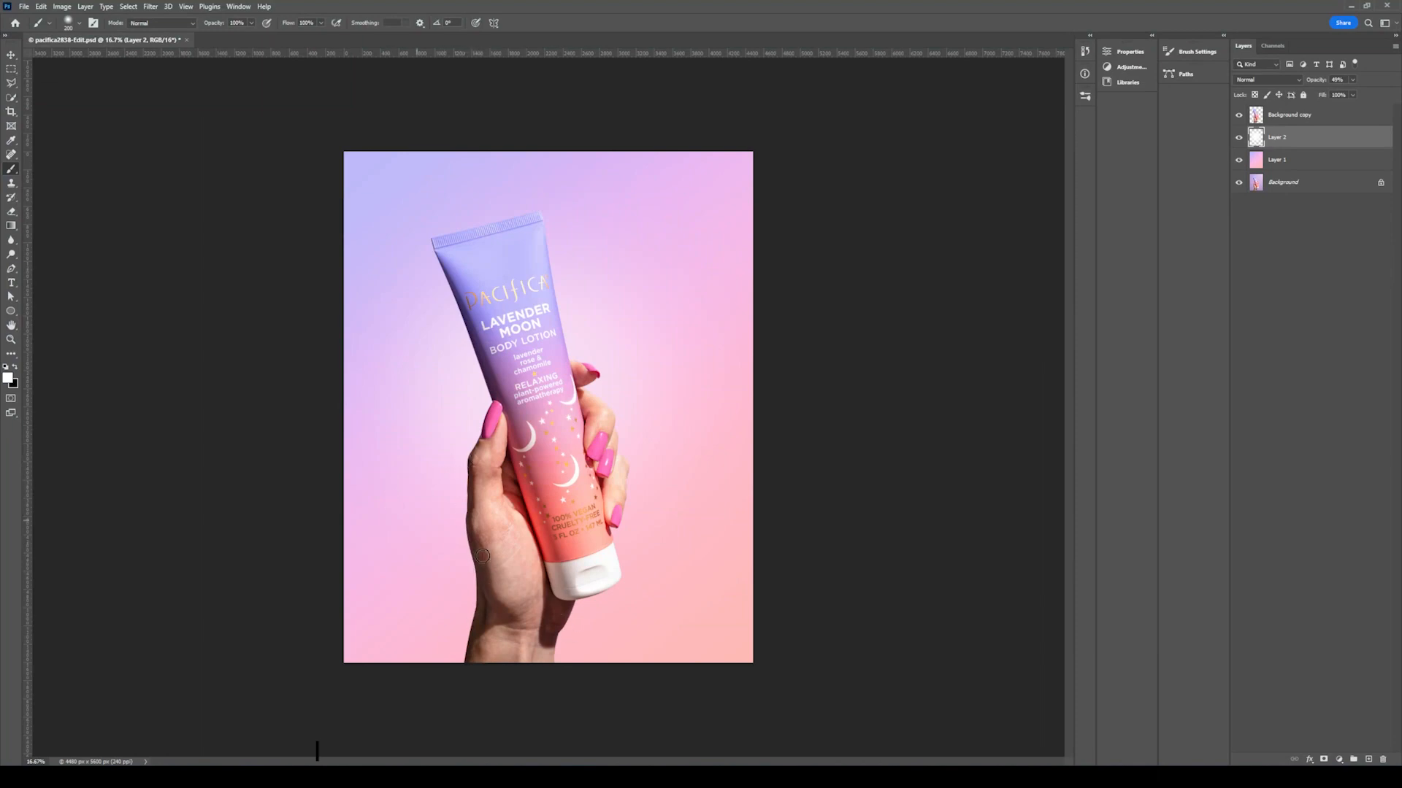
{"action": "mouse_move", "coordinate": [307, 398]}
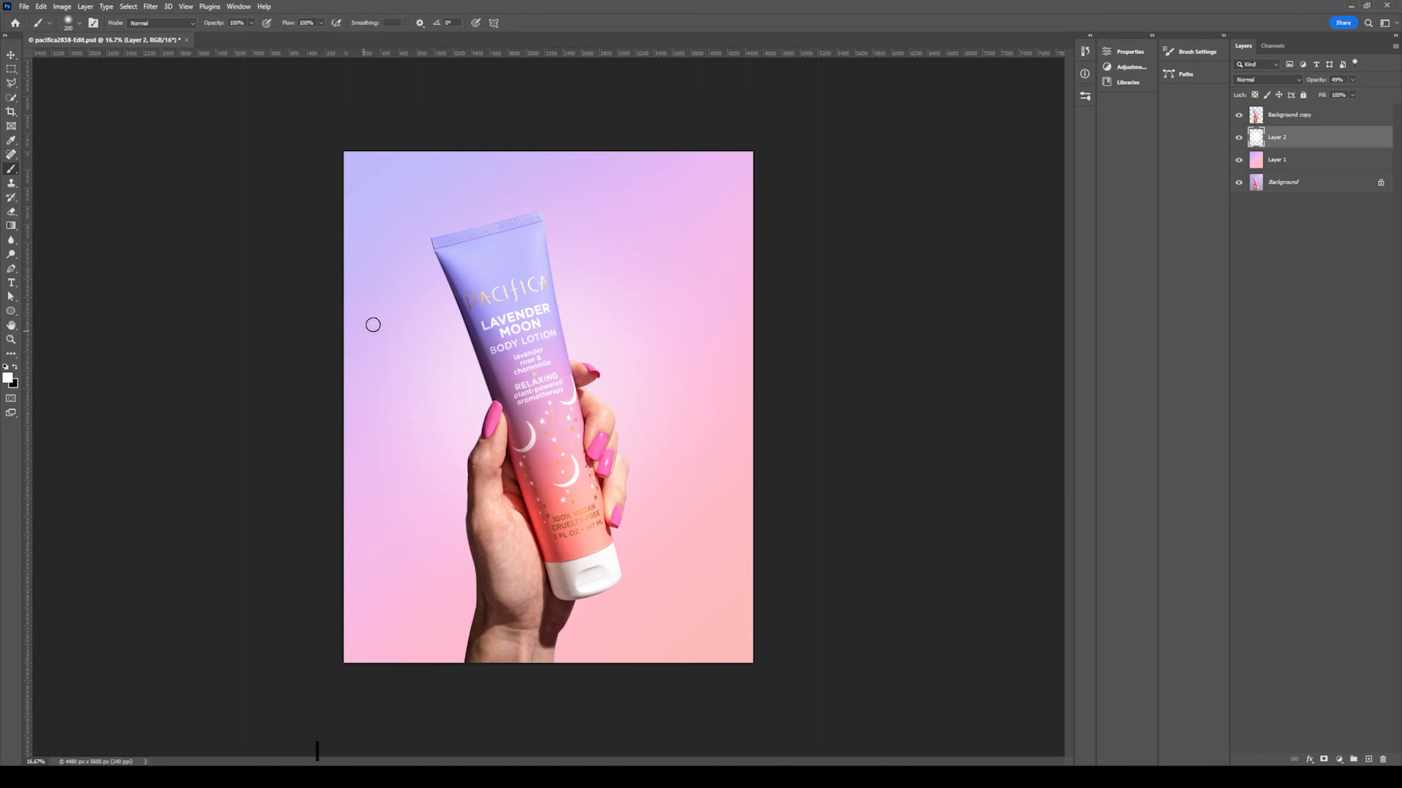
{"action": "mouse_move", "coordinate": [346, 297]}
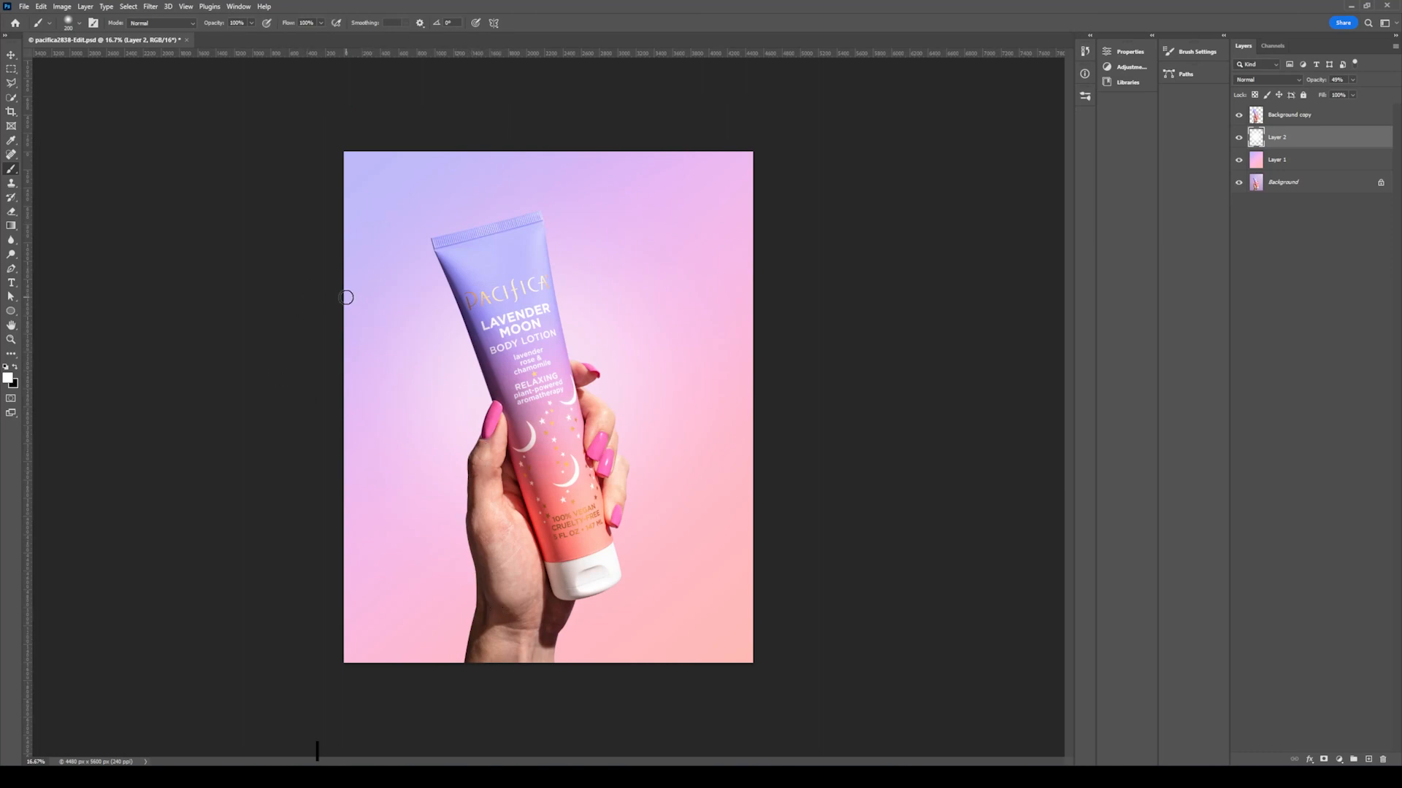
{"action": "mouse_move", "coordinate": [338, 264]}
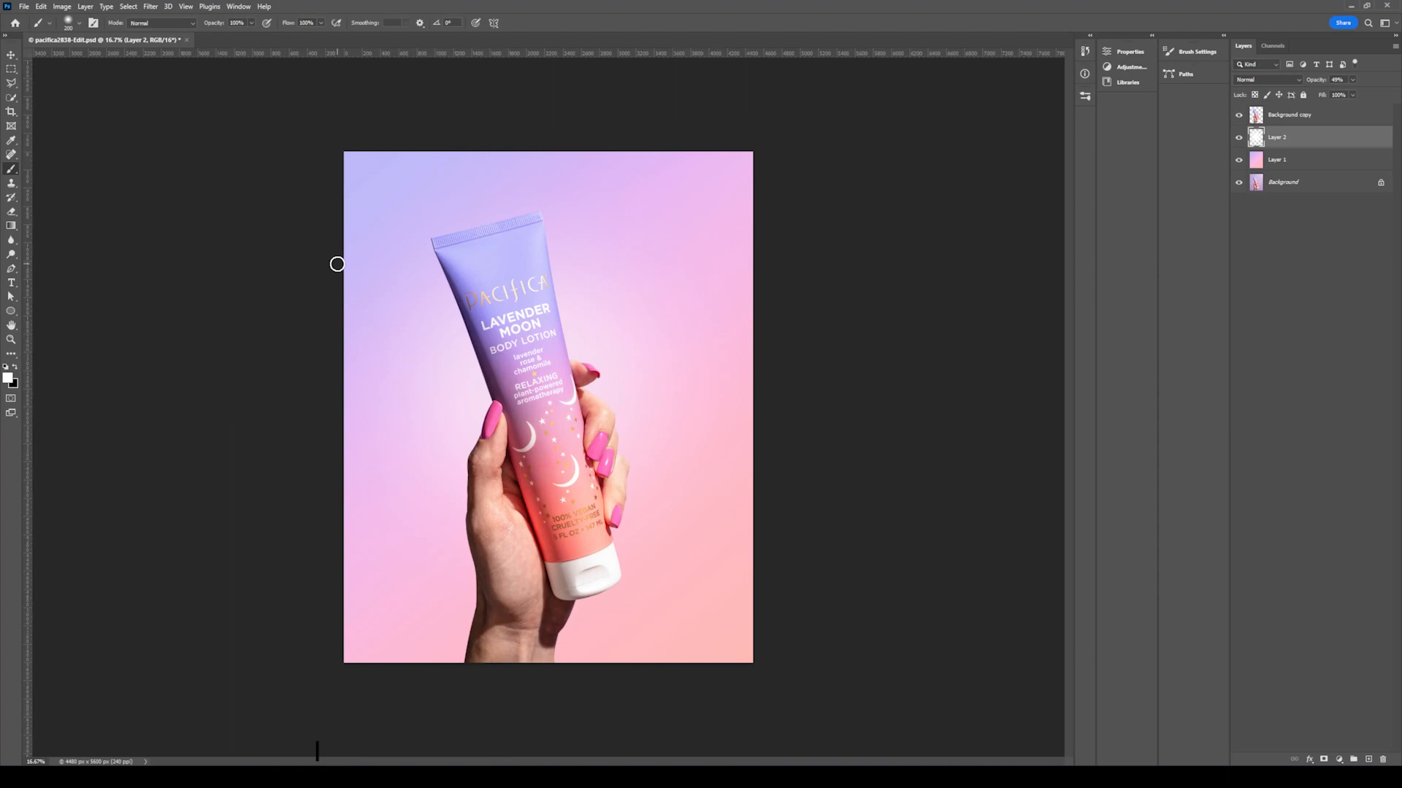